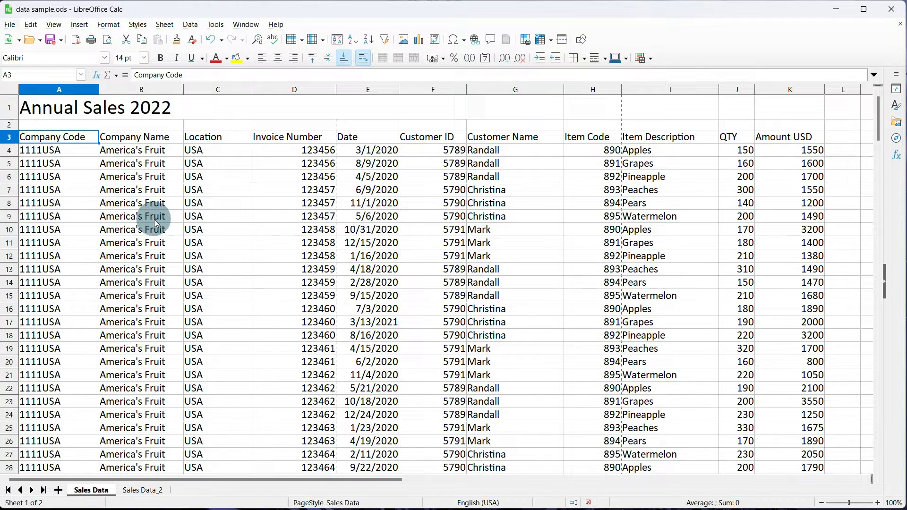
# Step: Start a pivot table from the Insert menu using the current selection A3:K202
pyautogui.click(79, 24)
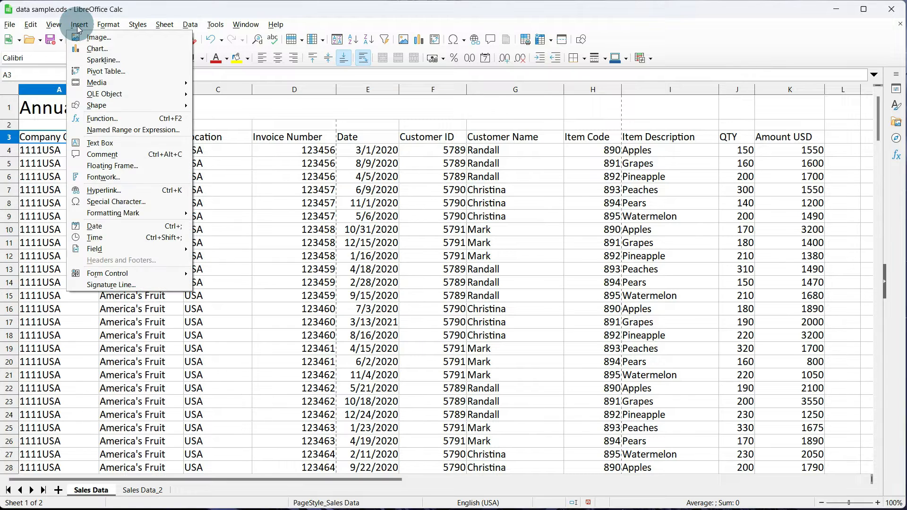
pyautogui.click(106, 71)
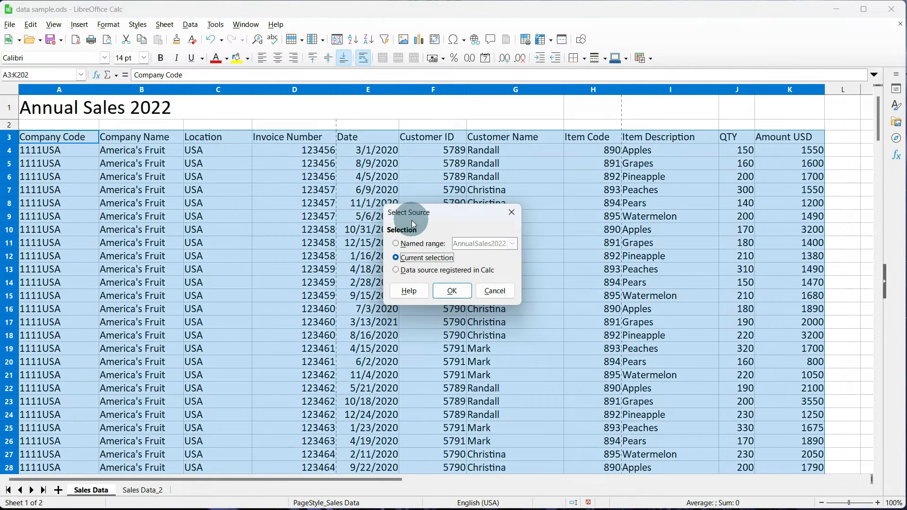
pyautogui.moveTo(444, 226)
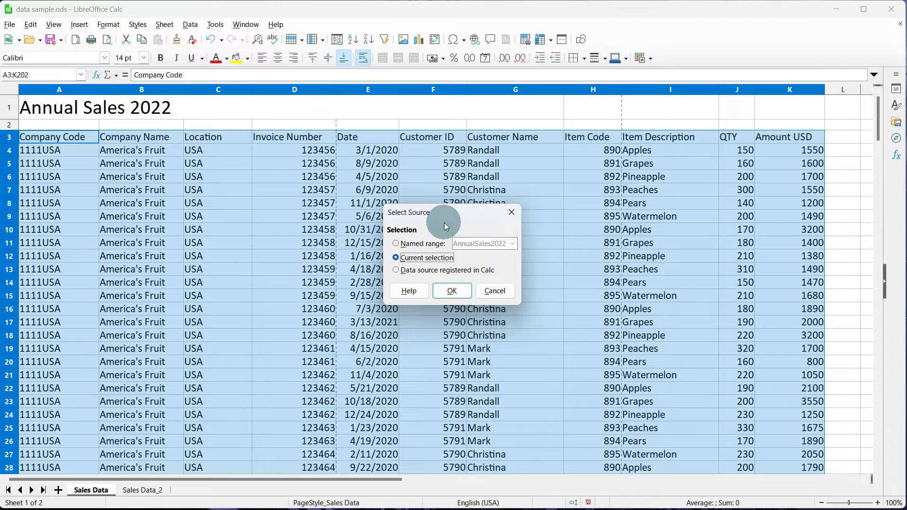
pyautogui.moveTo(411, 272)
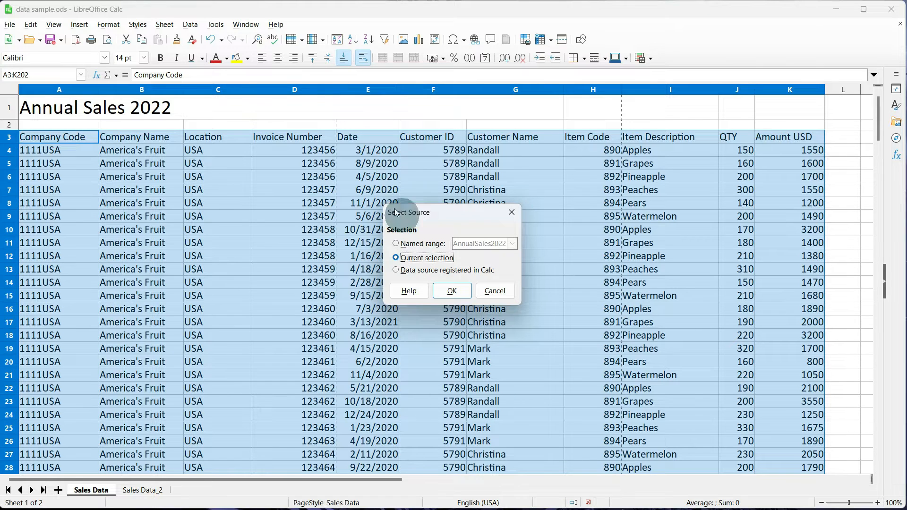
pyautogui.moveTo(612, 273)
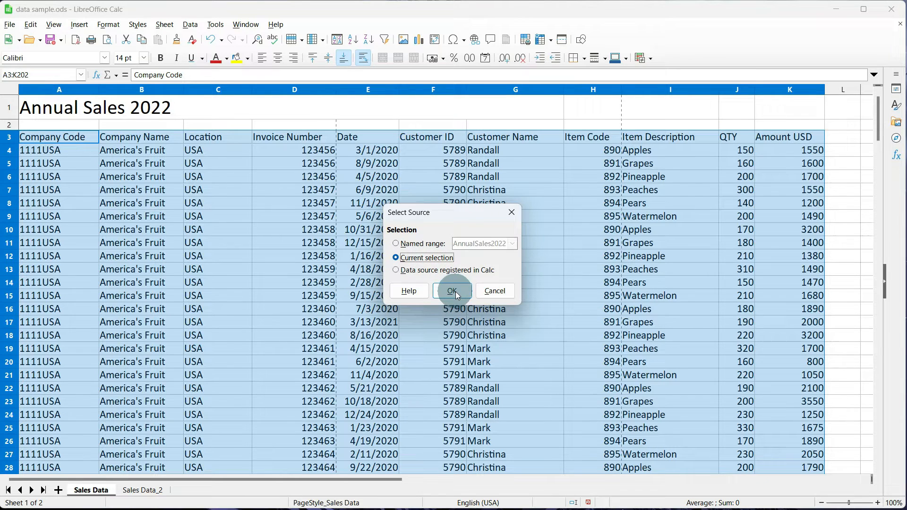
# Step: Accept the source and add Item Description and Location as filter fields
pyautogui.click(452, 290)
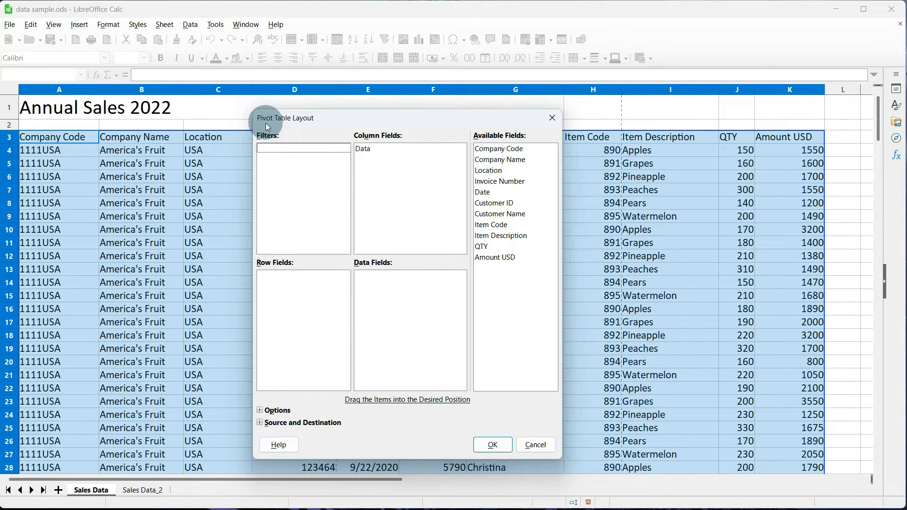
pyautogui.moveTo(324, 169)
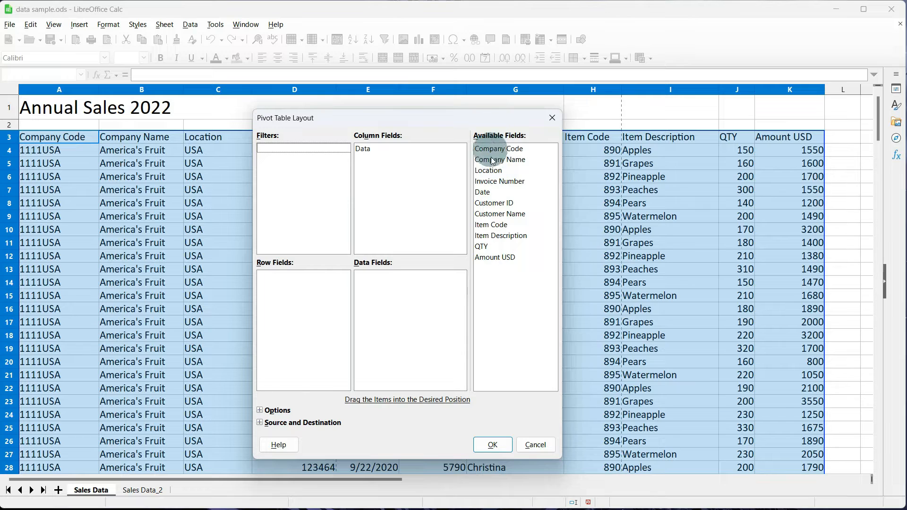
pyautogui.click(500, 235)
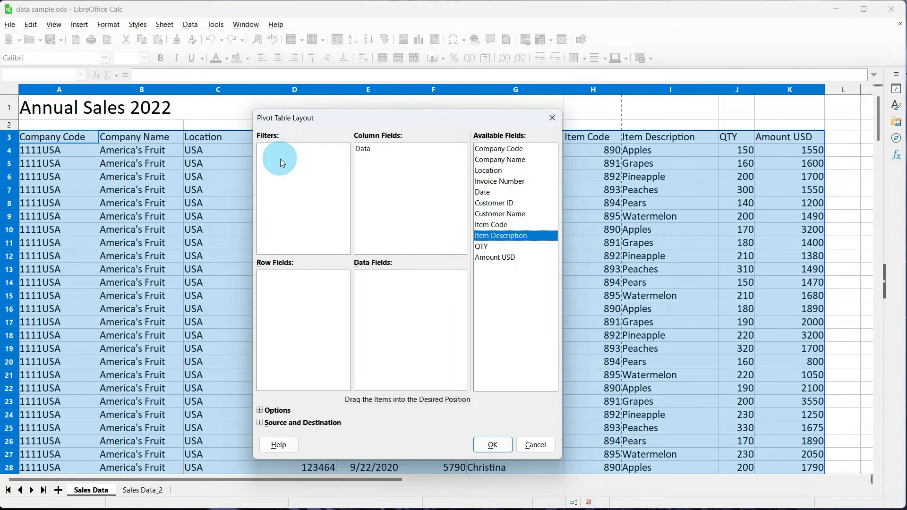
pyautogui.moveTo(500, 236); pyautogui.dragTo(283, 149)
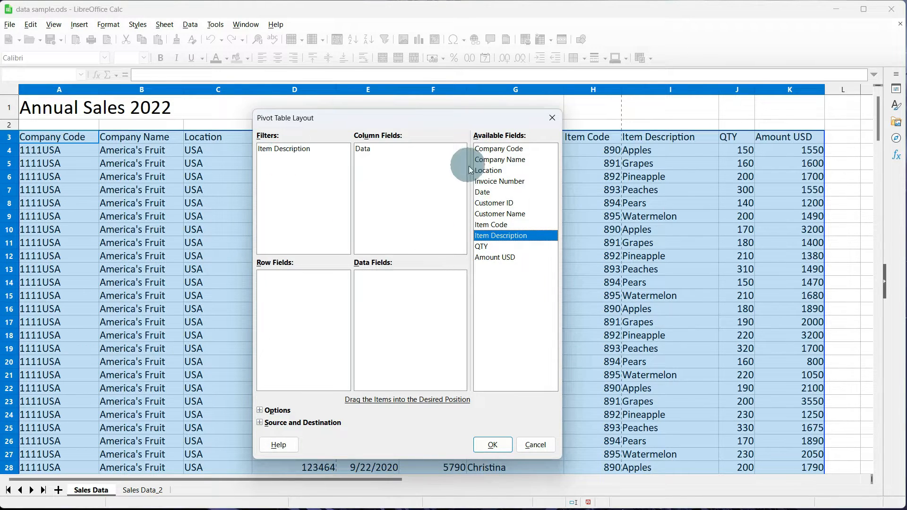
pyautogui.moveTo(487, 170); pyautogui.dragTo(292, 160)
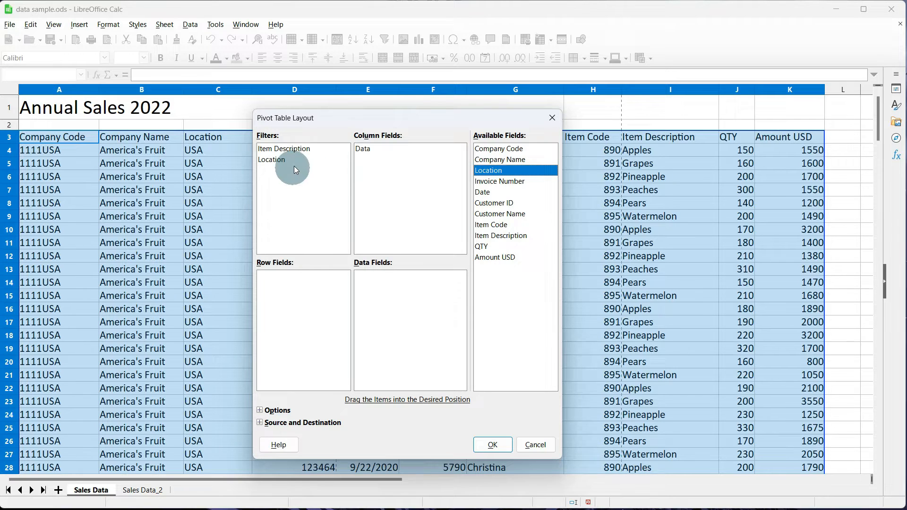
pyautogui.moveTo(289, 170)
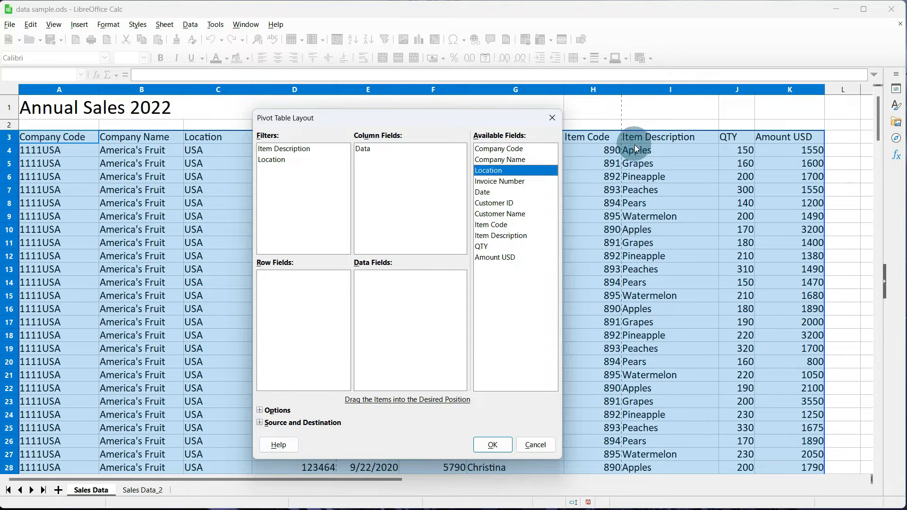
pyautogui.moveTo(374, 207)
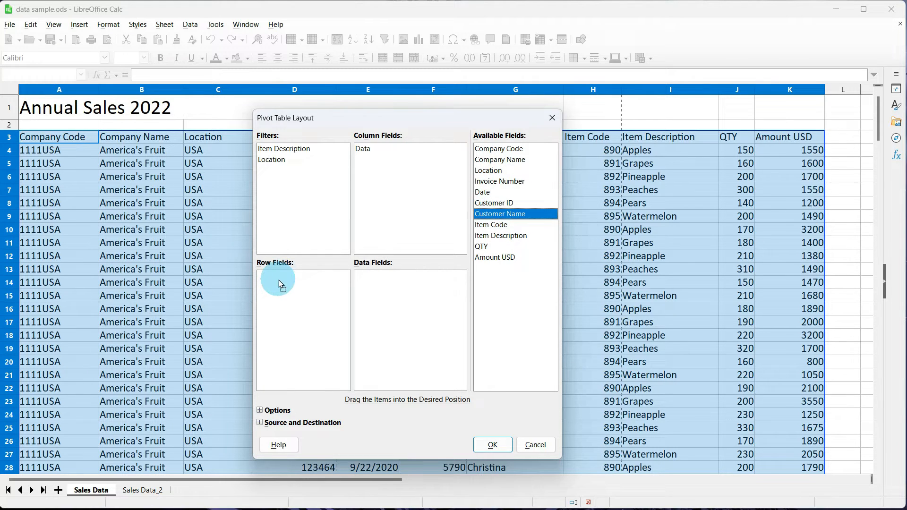
# Step: Add Customer Name and Customer ID as row fields and Sum of QTY and Amount USD as data fields
pyautogui.moveTo(499, 213); pyautogui.dragTo(294, 276)
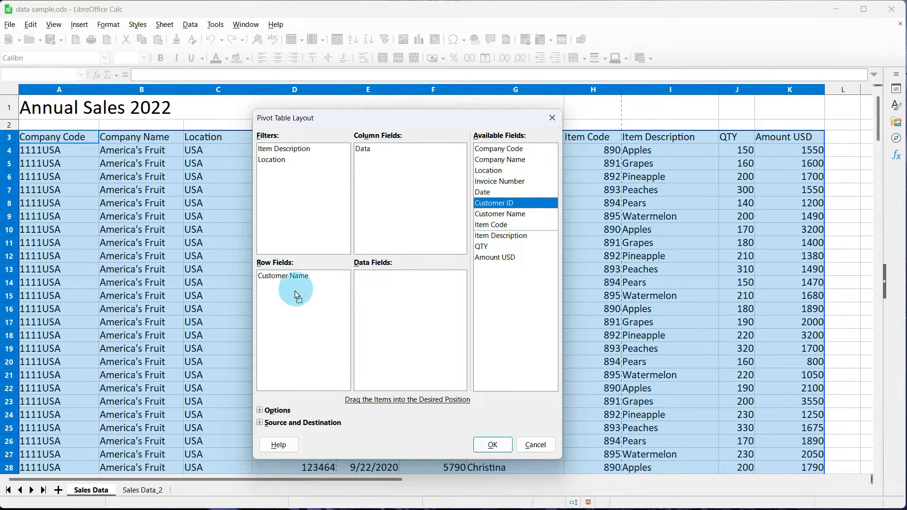
pyautogui.moveTo(515, 203); pyautogui.dragTo(294, 287)
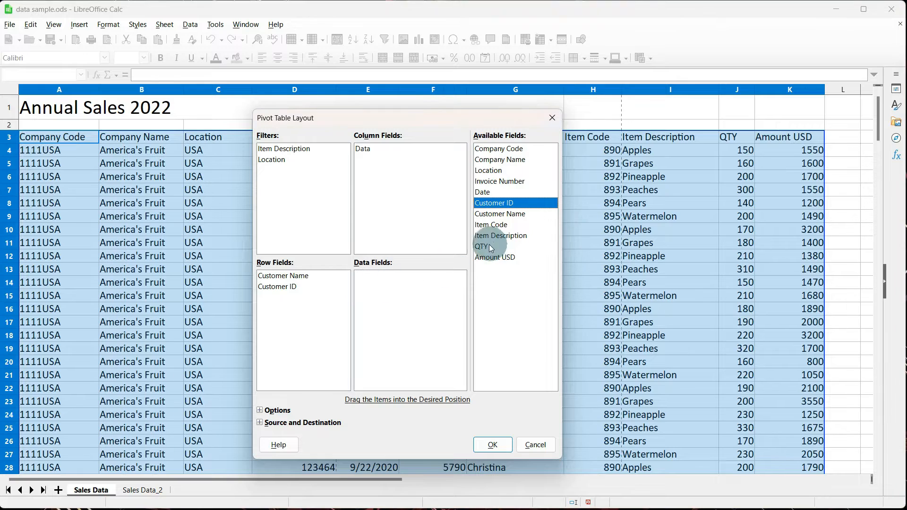
pyautogui.moveTo(480, 246); pyautogui.dragTo(404, 276)
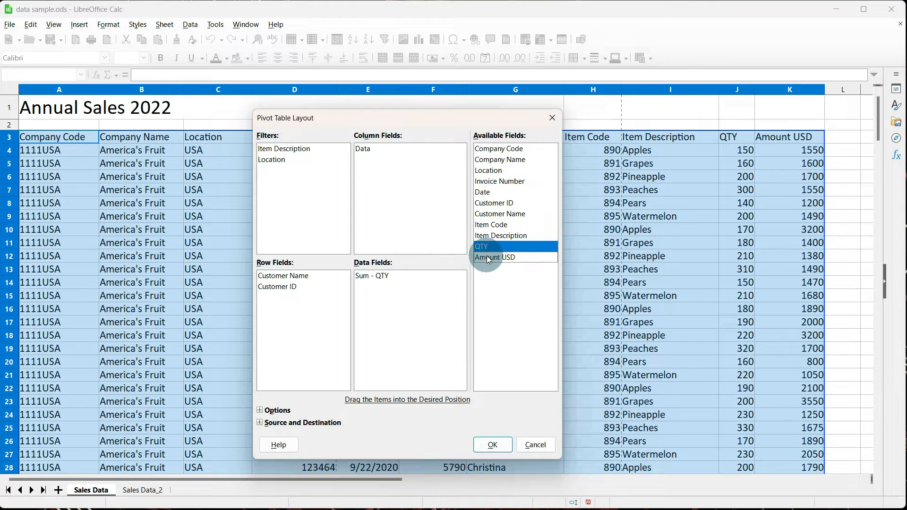
pyautogui.moveTo(495, 257); pyautogui.dragTo(384, 286)
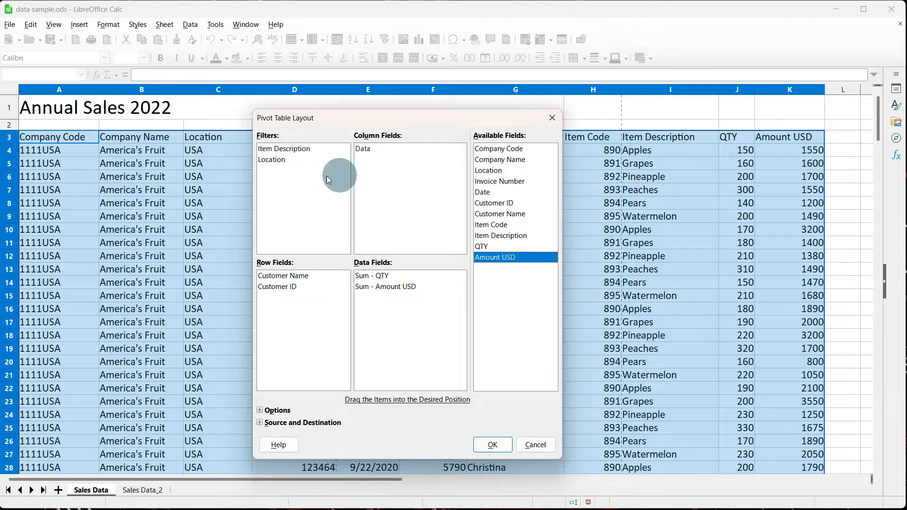
pyautogui.moveTo(272, 173)
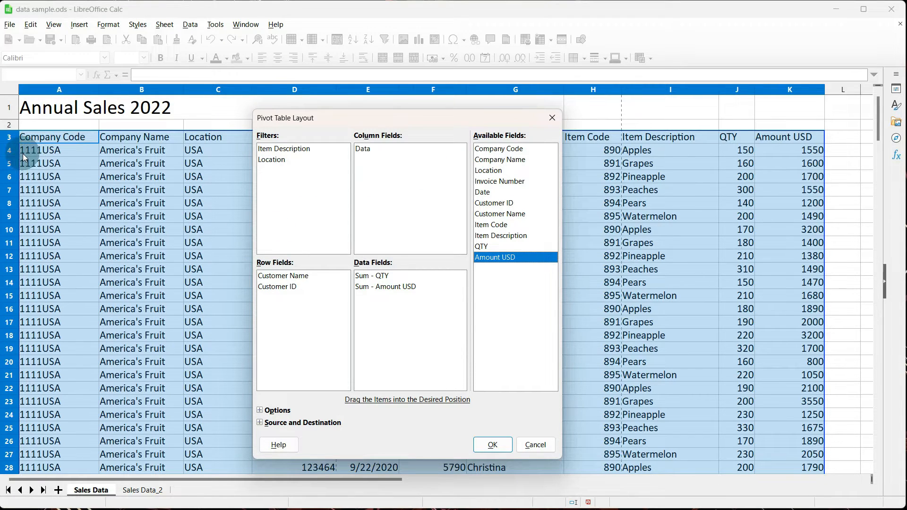
pyautogui.moveTo(54, 187)
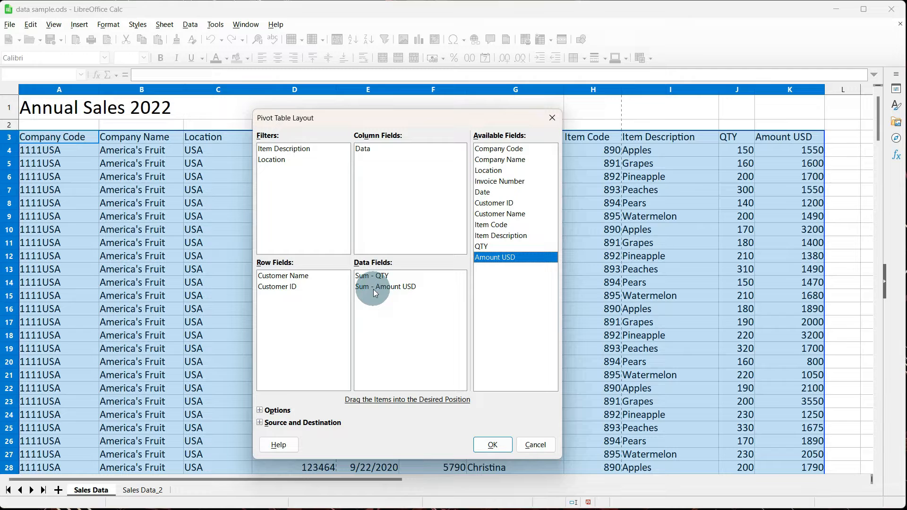
pyautogui.moveTo(608, 176)
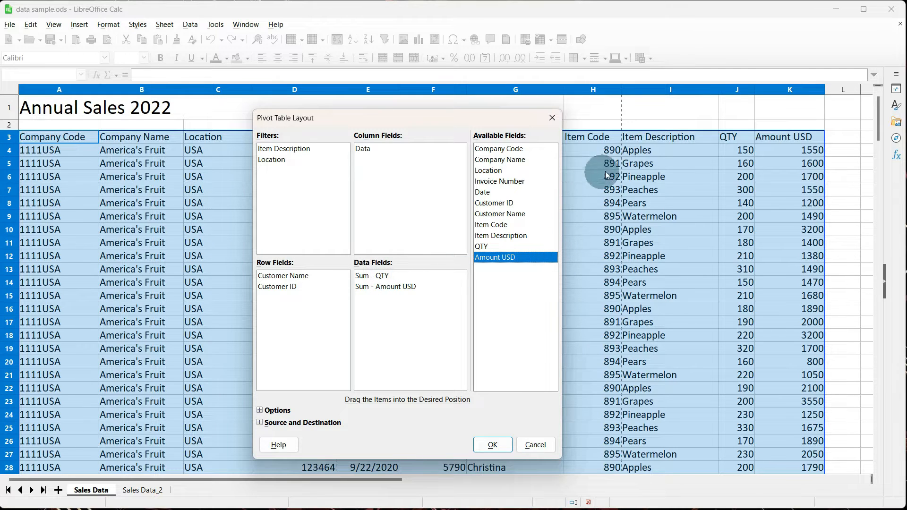
pyautogui.moveTo(384, 162)
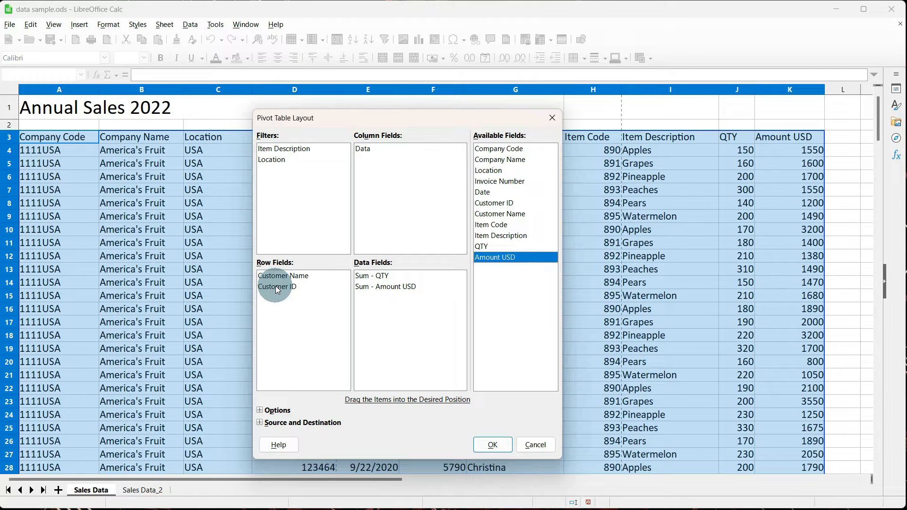
pyautogui.moveTo(373, 172)
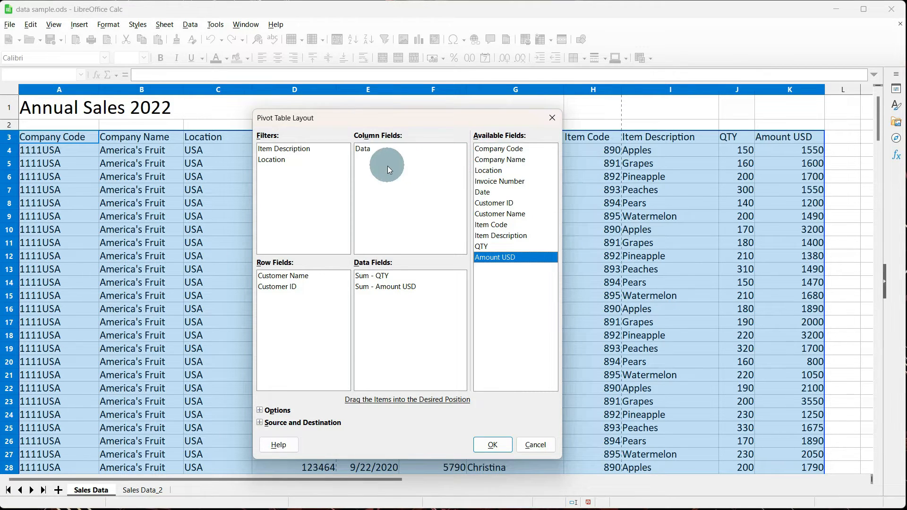
pyautogui.moveTo(332, 170)
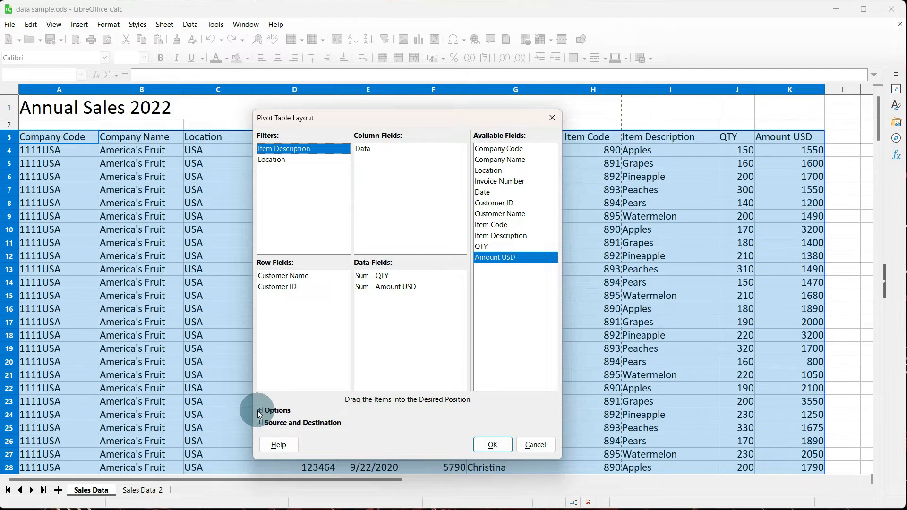
# Step: Expand the layout options and enable drill to details
pyautogui.click(260, 409)
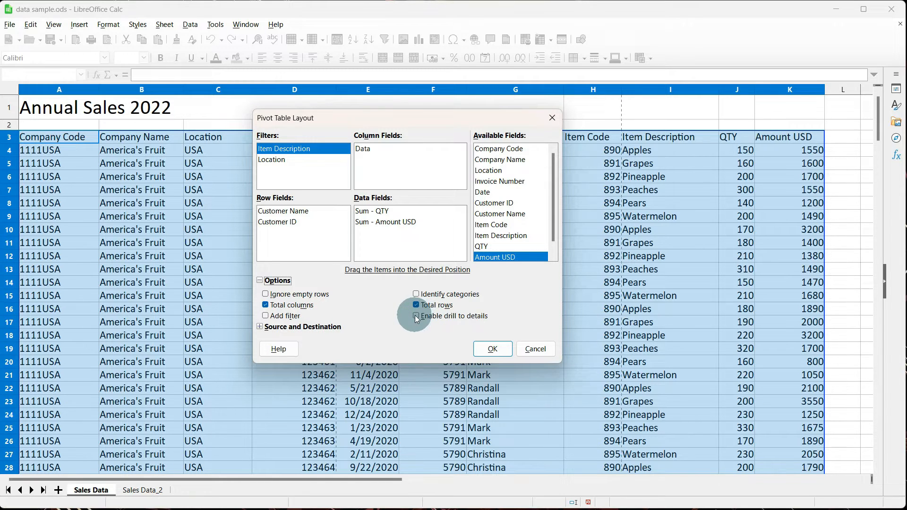
pyautogui.click(415, 316)
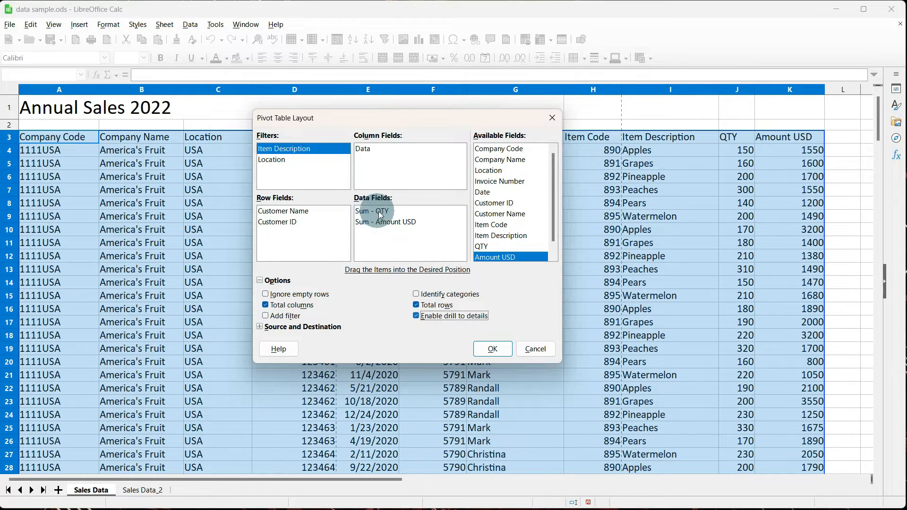
pyautogui.moveTo(377, 224)
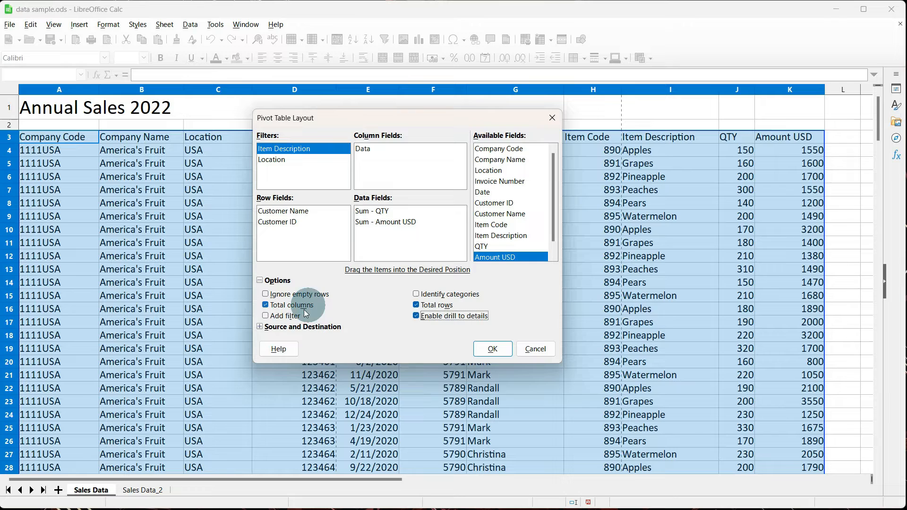
# Step: Expand Source and Destination and send the pivot result to a new sheet
pyautogui.click(260, 330)
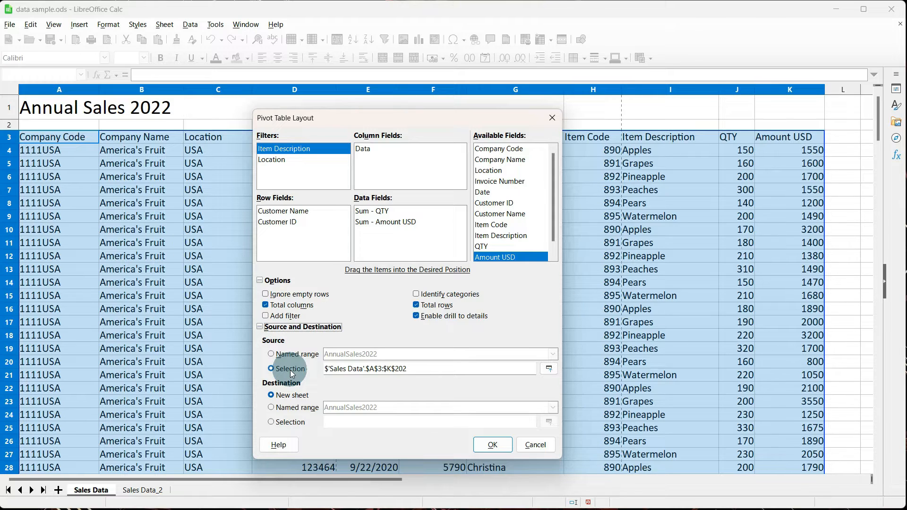
pyautogui.moveTo(291, 361)
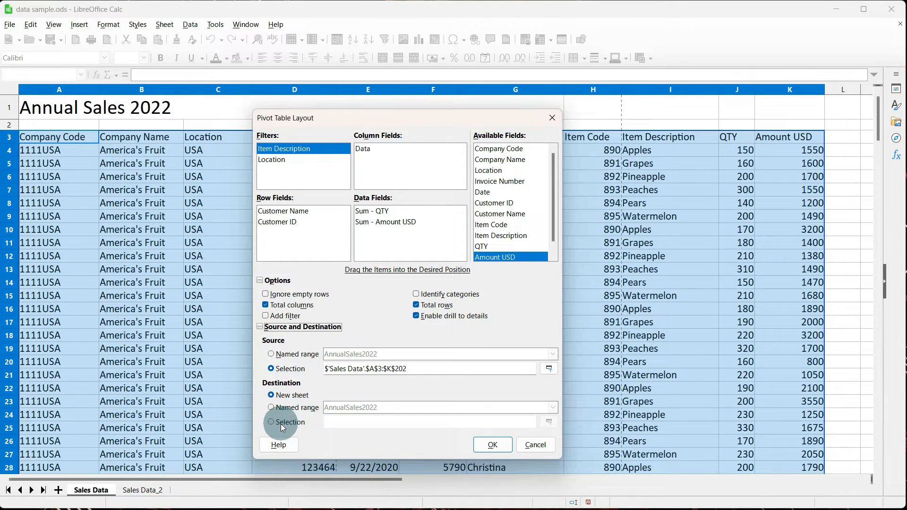
pyautogui.moveTo(831, 299)
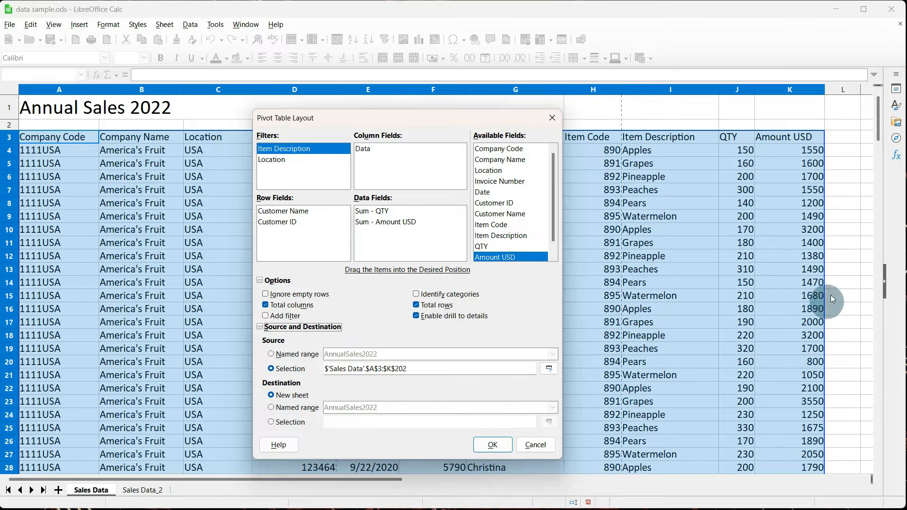
pyautogui.moveTo(850, 253)
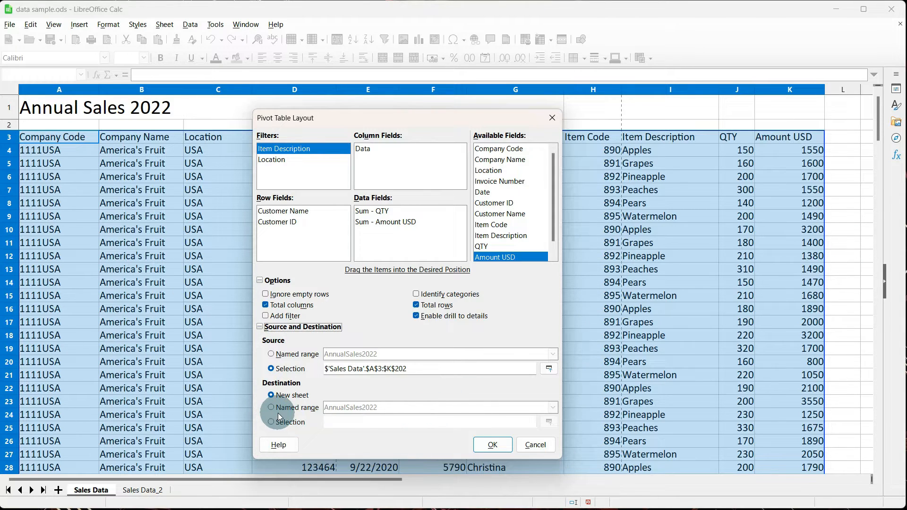
pyautogui.click(271, 395)
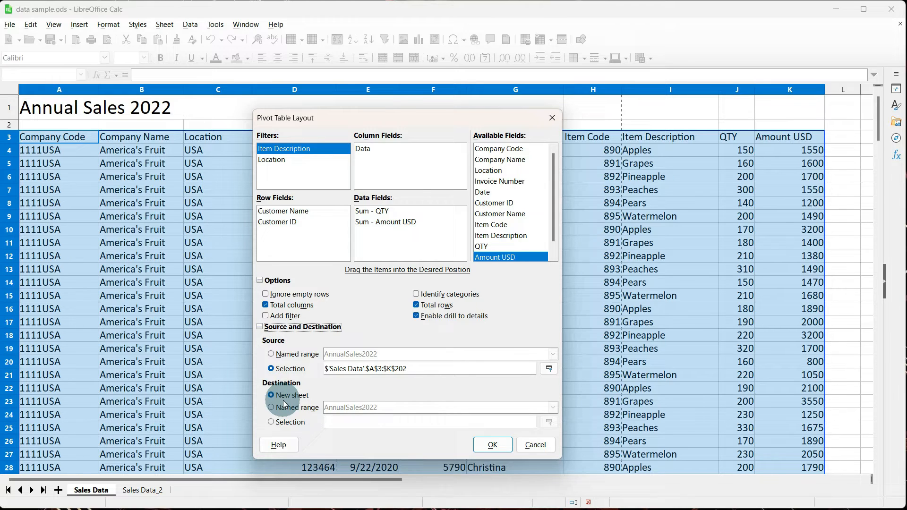
pyautogui.click(271, 395)
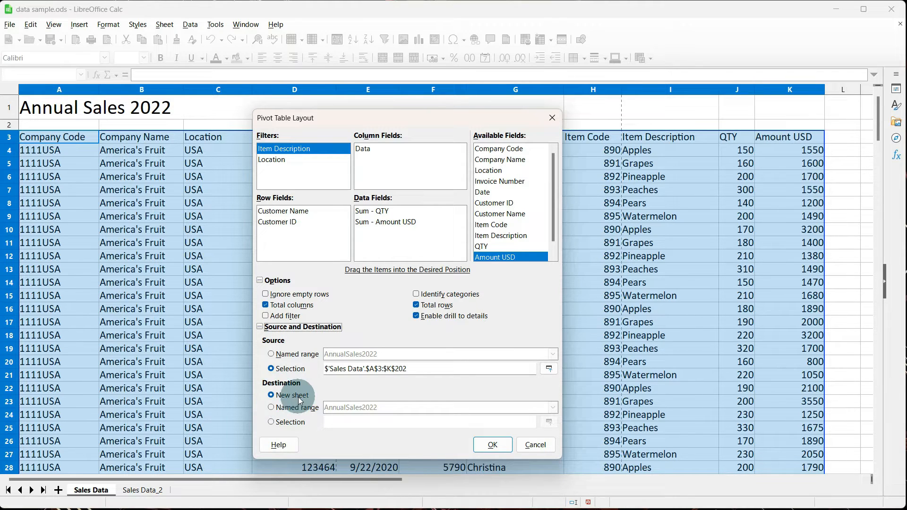
pyautogui.click(492, 444)
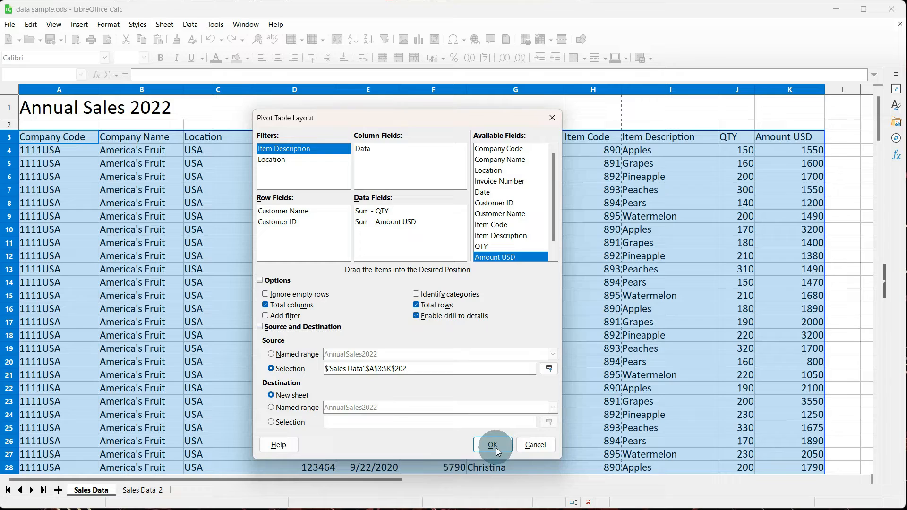
# Step: Create the pivot table and check the Item Description and Location filter dropdowns, leaving both at all
pyautogui.click(492, 445)
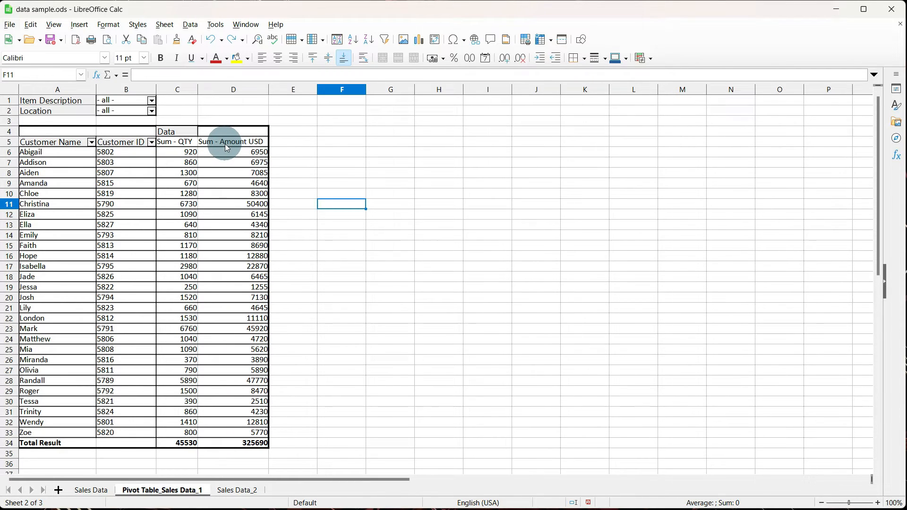
pyautogui.moveTo(249, 155)
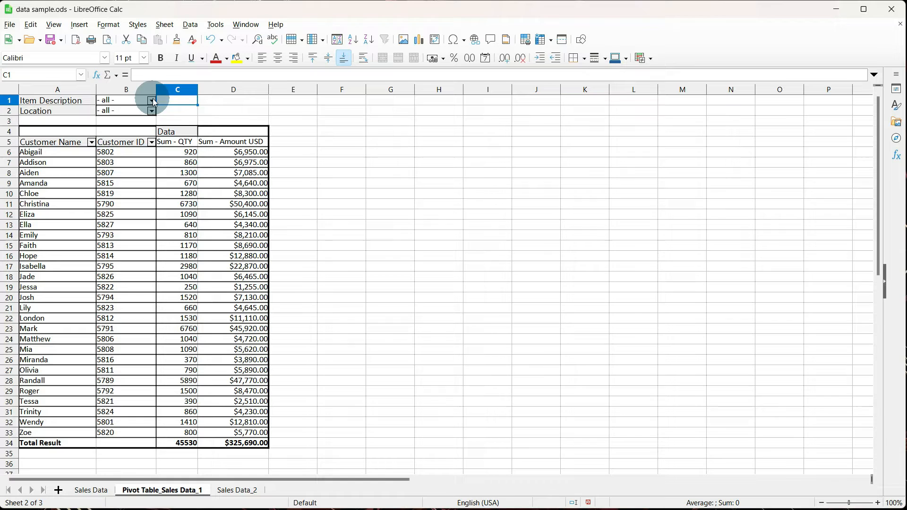
pyautogui.click(151, 100)
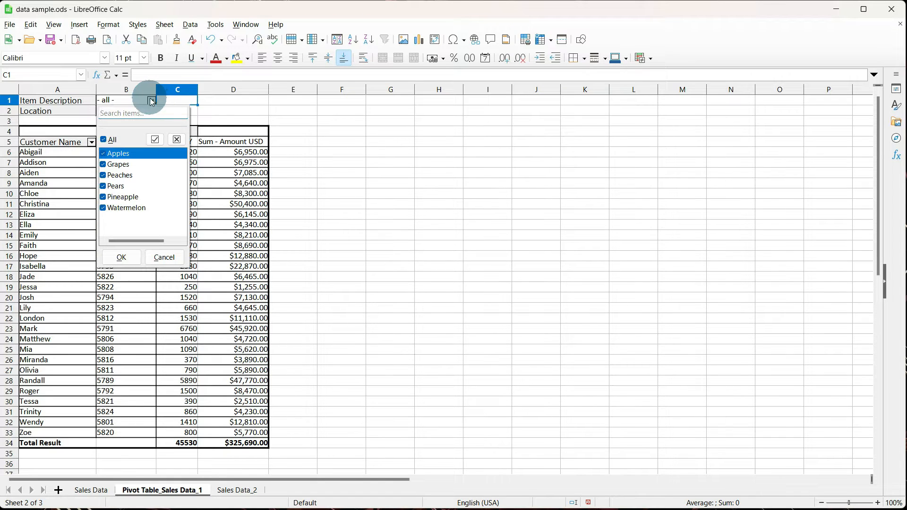
pyautogui.click(121, 257)
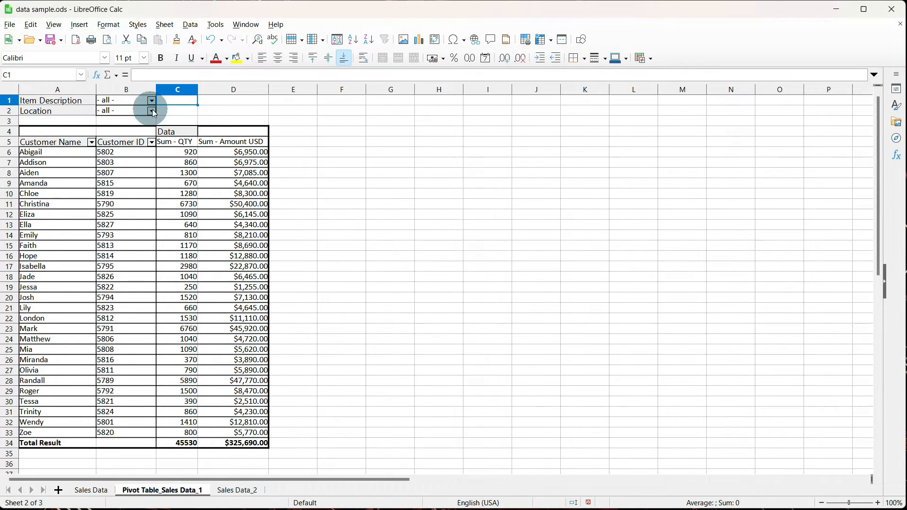
pyautogui.click(151, 110)
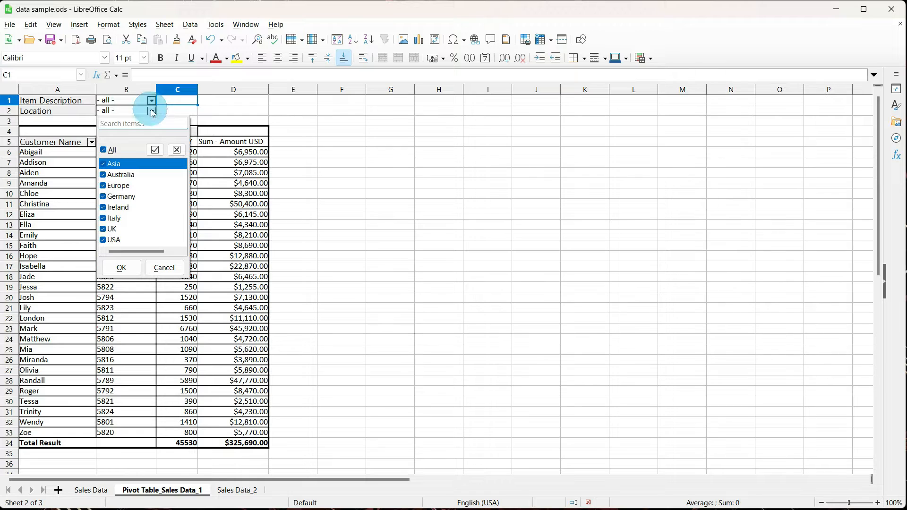
pyautogui.click(91, 142)
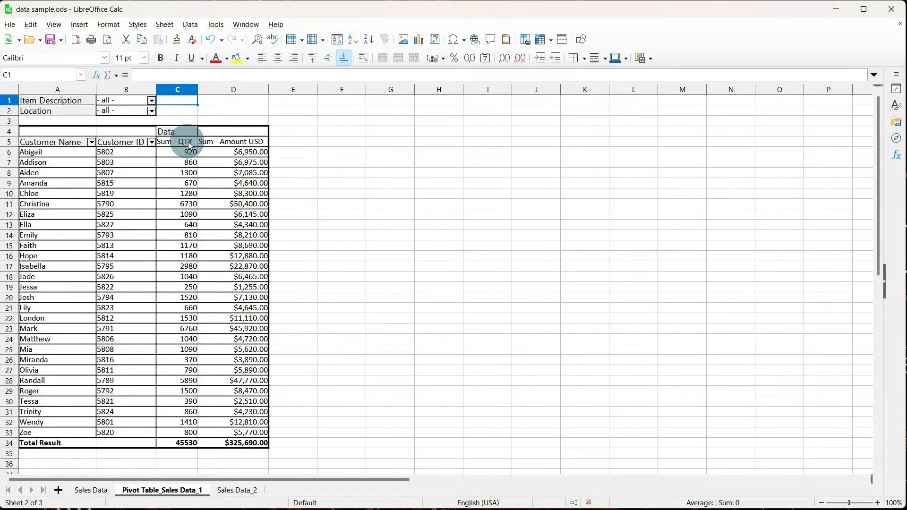
pyautogui.moveTo(242, 151)
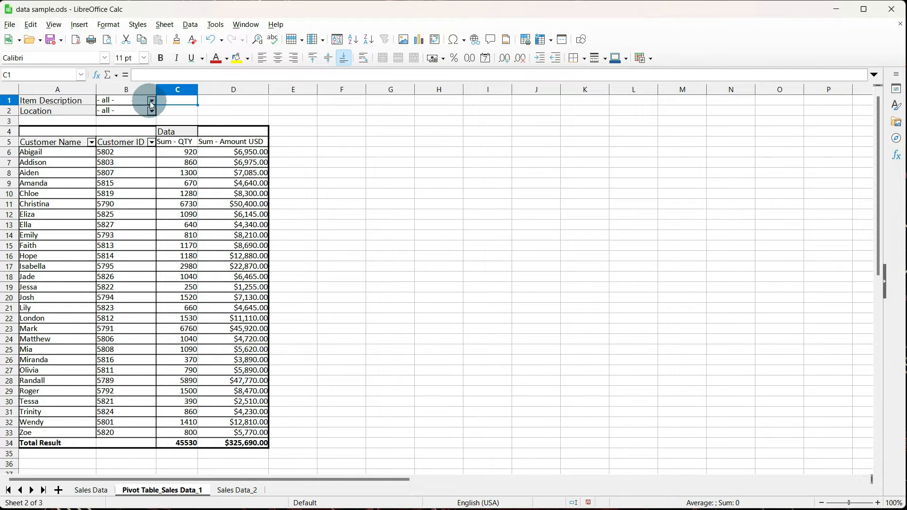
# Step: Filter the pivot table to Apples only and Germany only
pyautogui.click(152, 100)
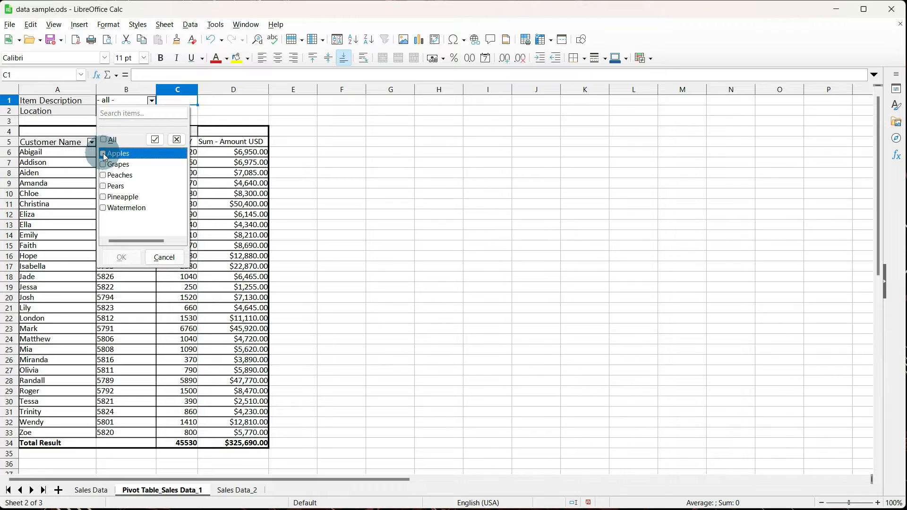
pyautogui.click(121, 257)
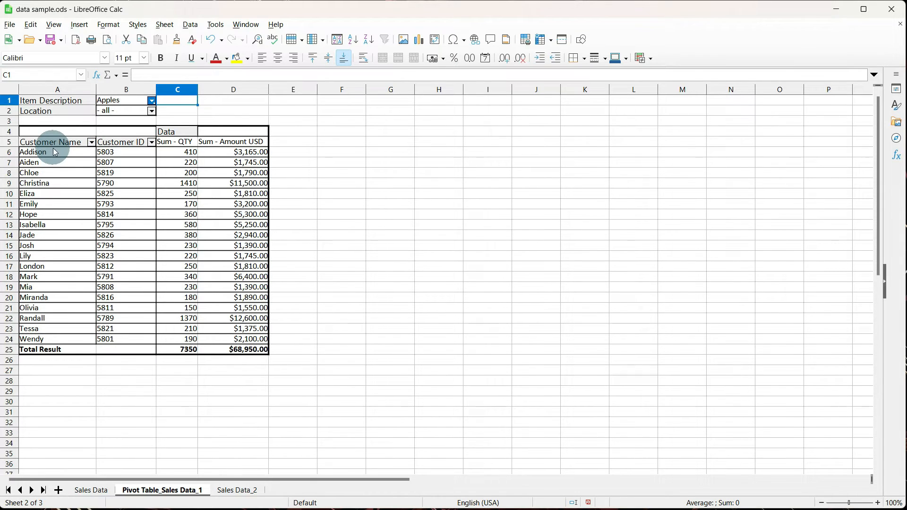
pyautogui.moveTo(127, 237)
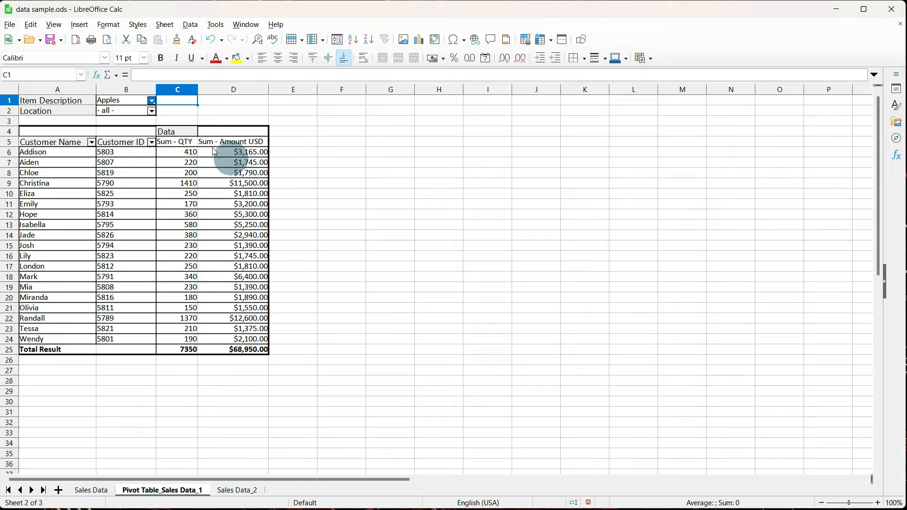
pyautogui.click(151, 111)
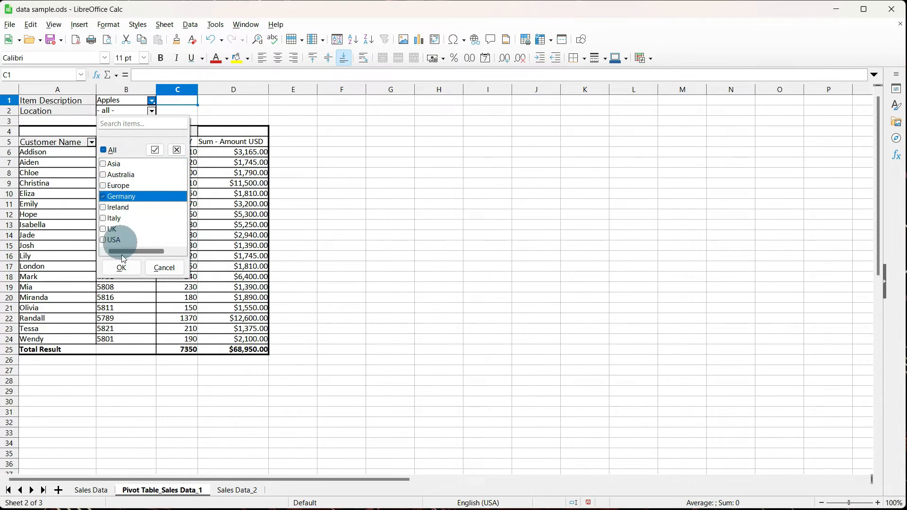
pyautogui.click(121, 267)
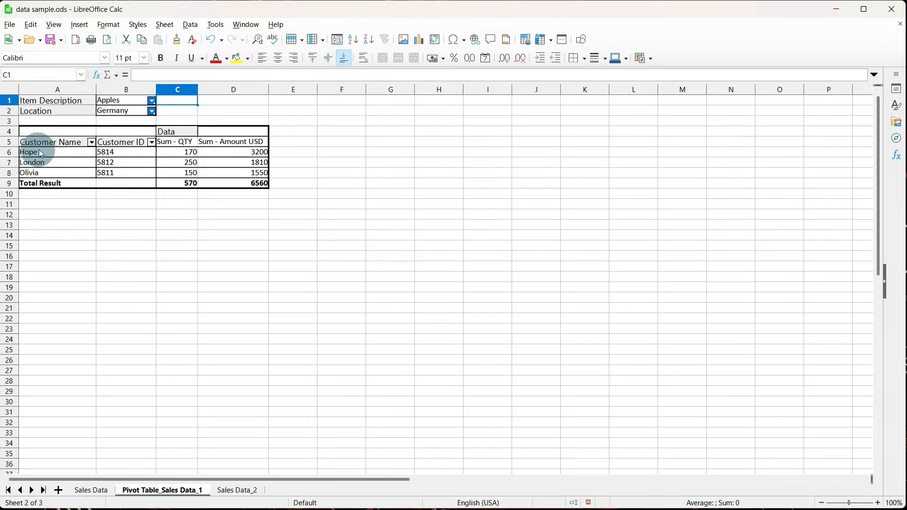
pyautogui.moveTo(48, 176)
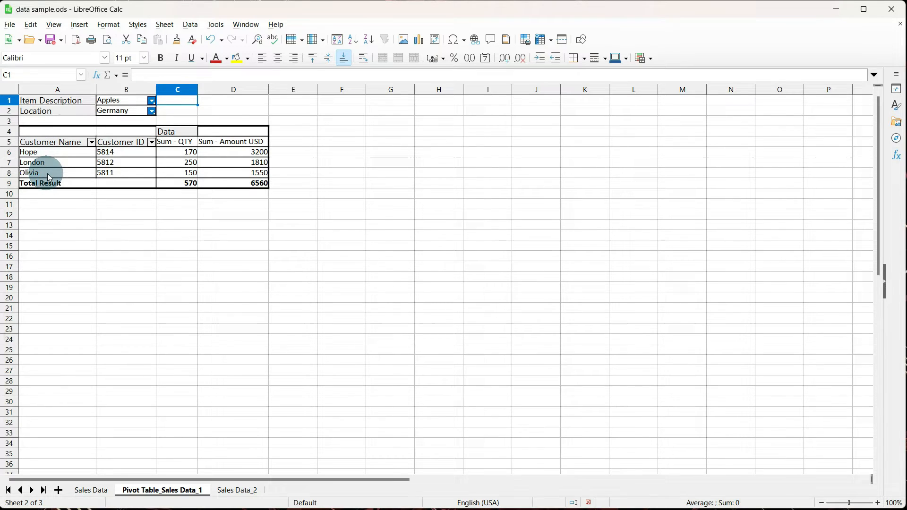
pyautogui.moveTo(244, 170)
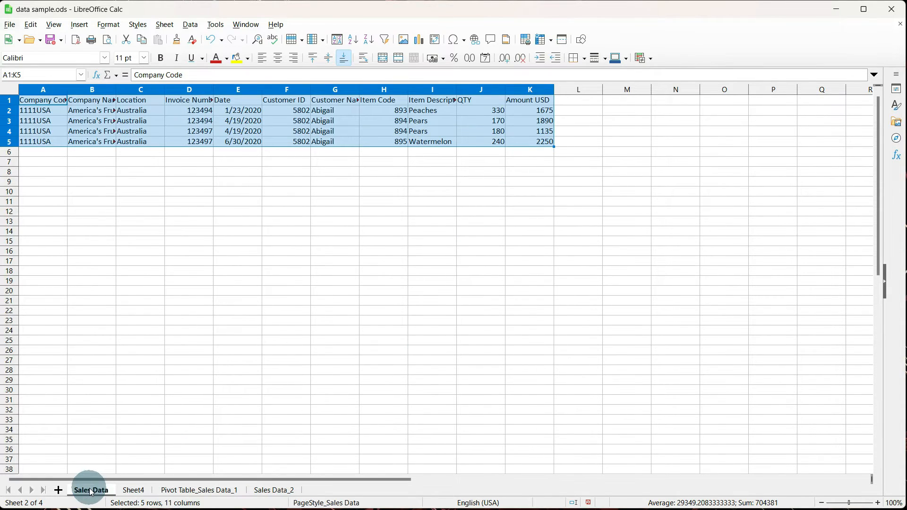
# Step: Remove the drill-down sheet and switch between Sales Data and the pivot table sheet to compare
pyautogui.click(133, 489)
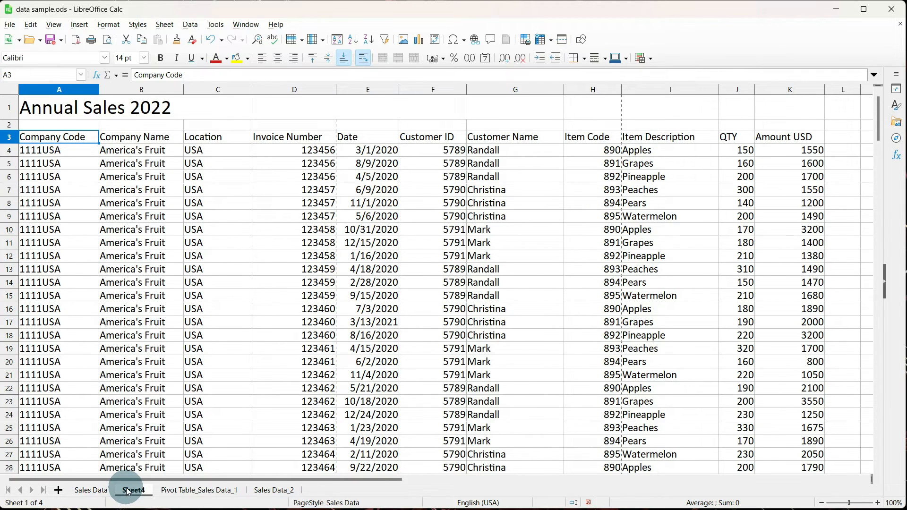
pyautogui.click(163, 489)
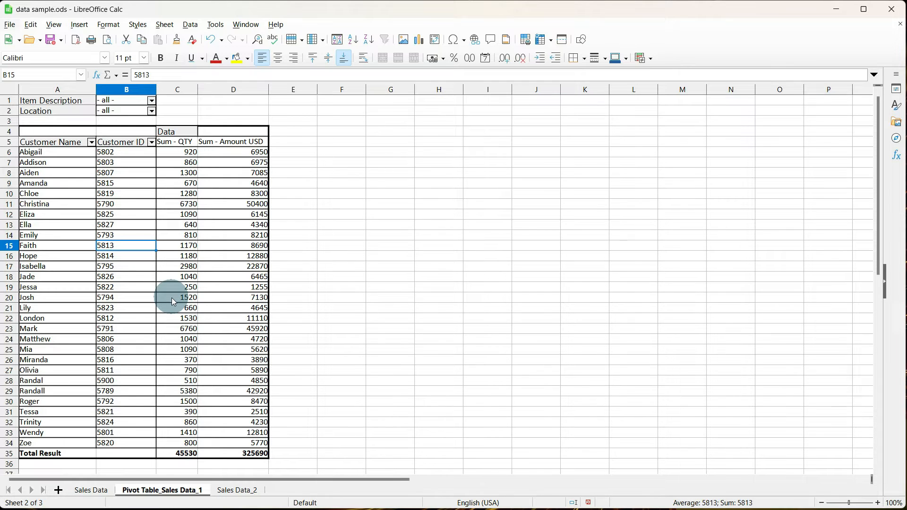
pyautogui.click(91, 489)
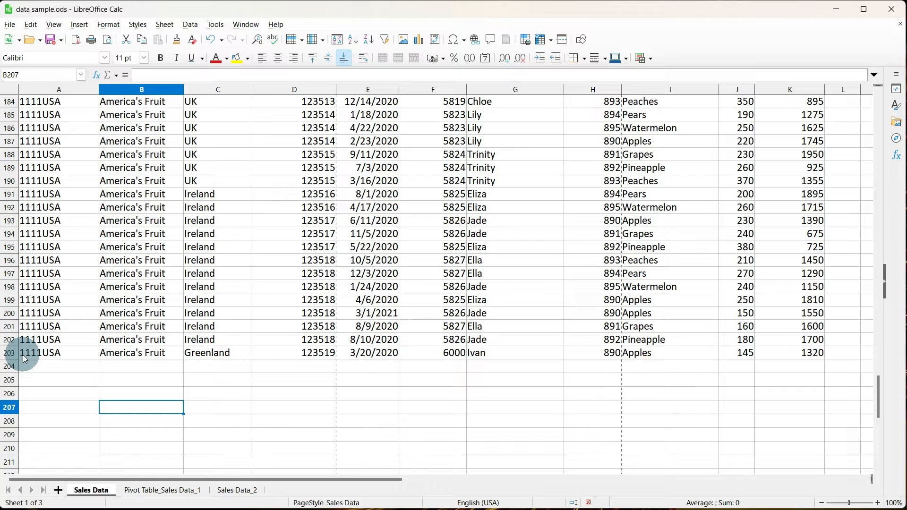
pyautogui.click(162, 490)
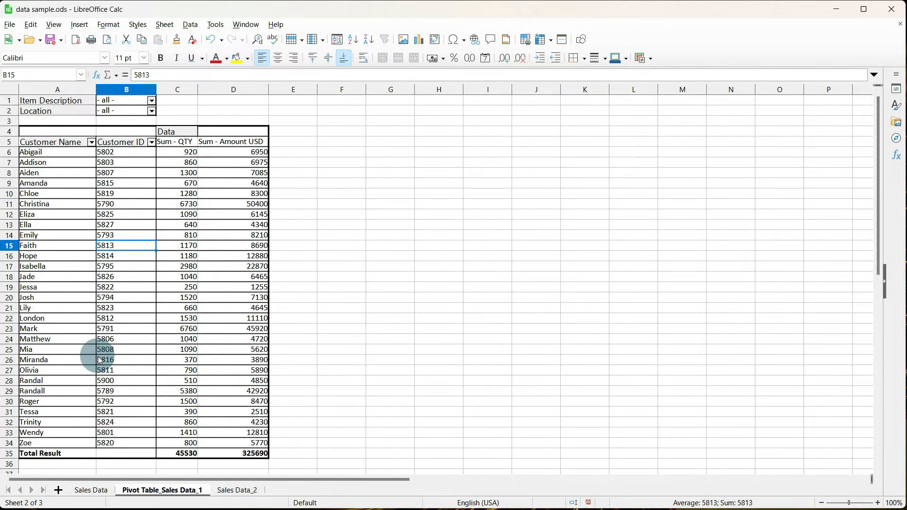
pyautogui.click(91, 489)
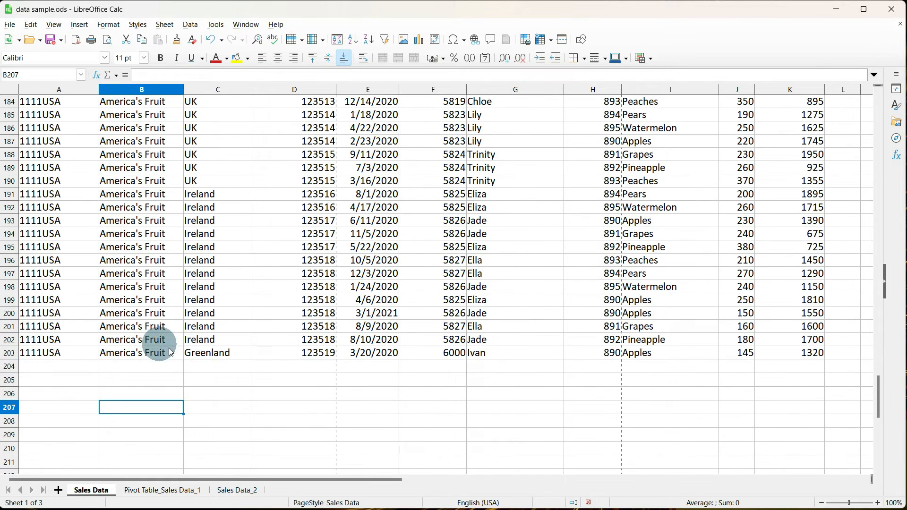
pyautogui.moveTo(500, 355)
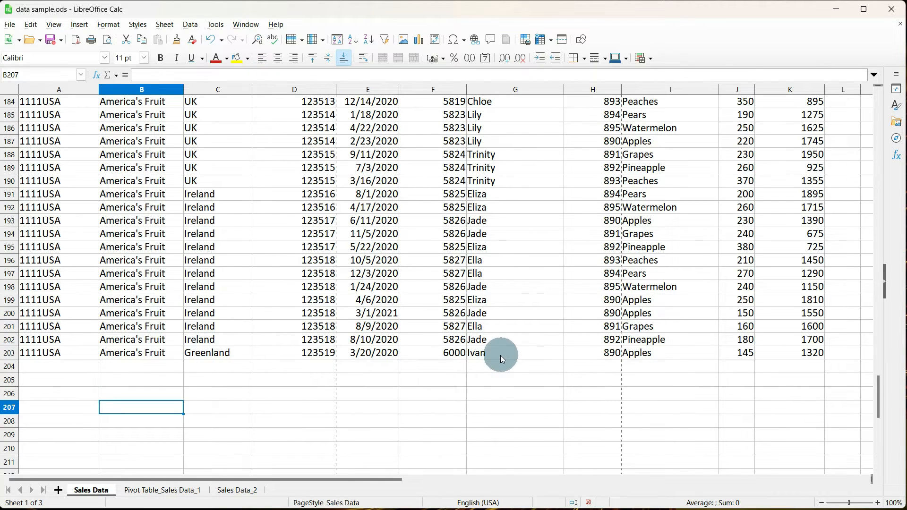
pyautogui.rightClick(179, 298)
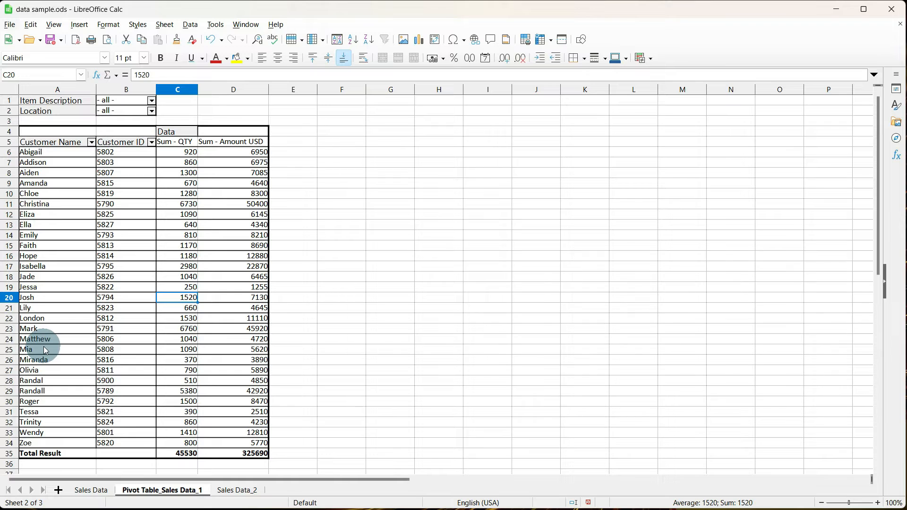
# Step: Reopen the pivot table Properties and bring up the Sum - QTY data field's function settings
pyautogui.click(126, 193)
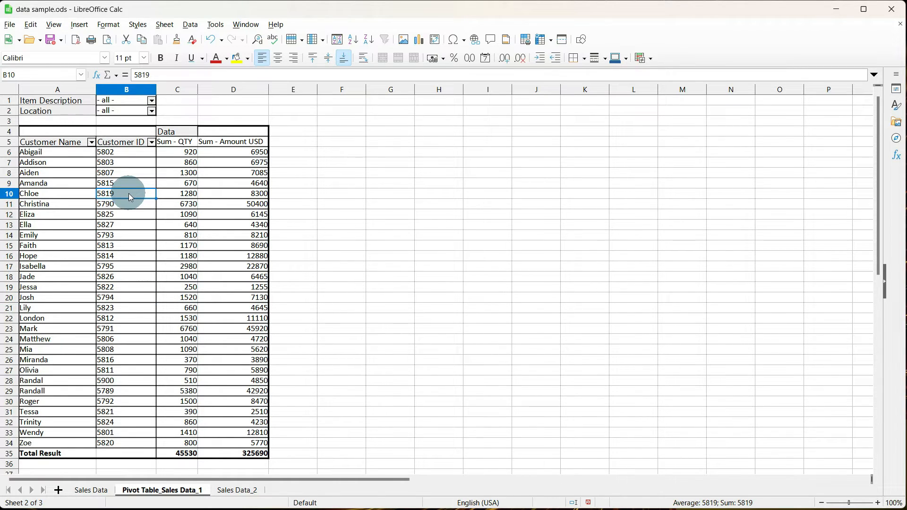
pyautogui.rightClick(129, 194)
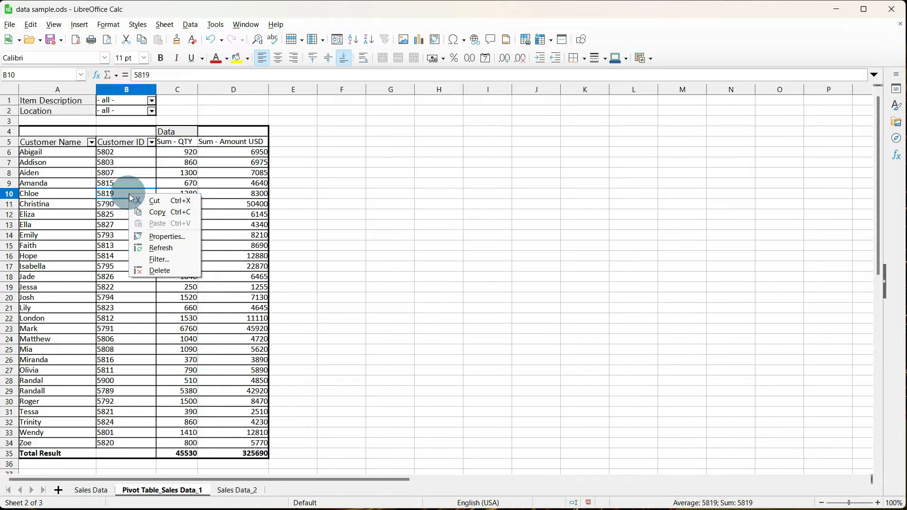
pyautogui.click(167, 236)
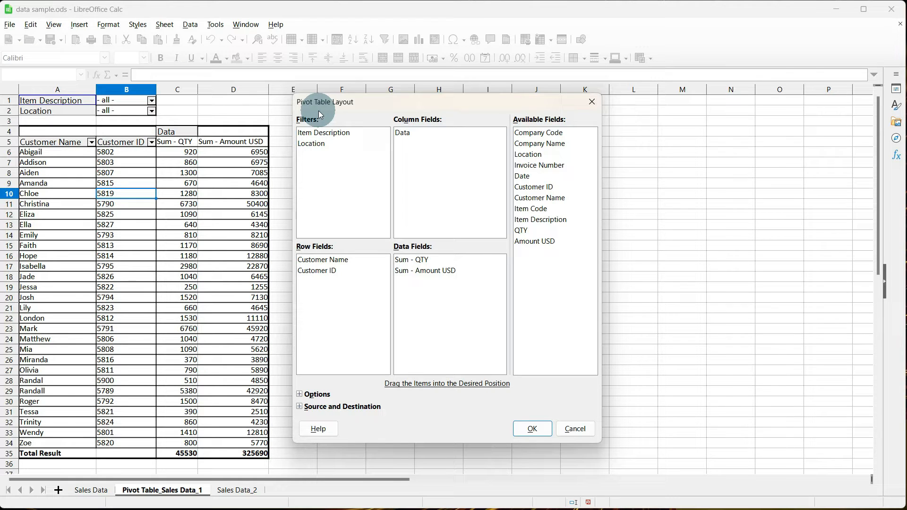
pyautogui.moveTo(316, 384)
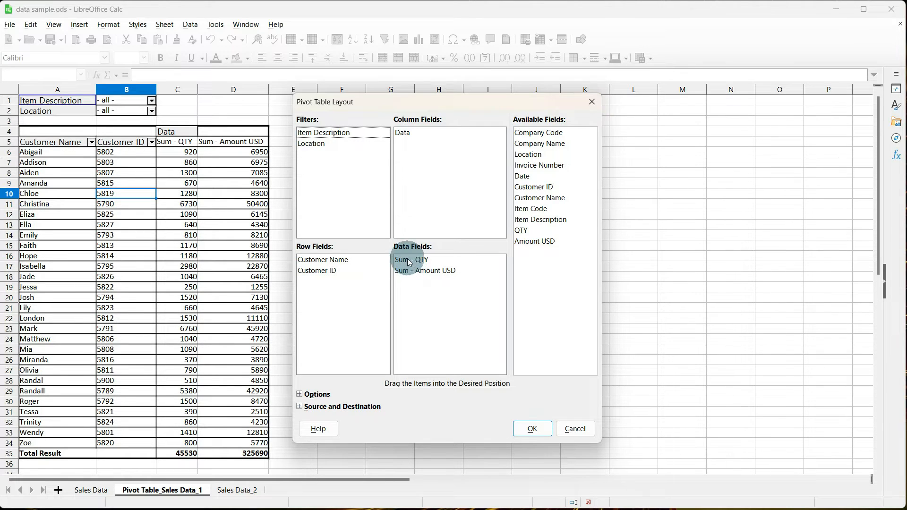
pyautogui.doubleClick(410, 260)
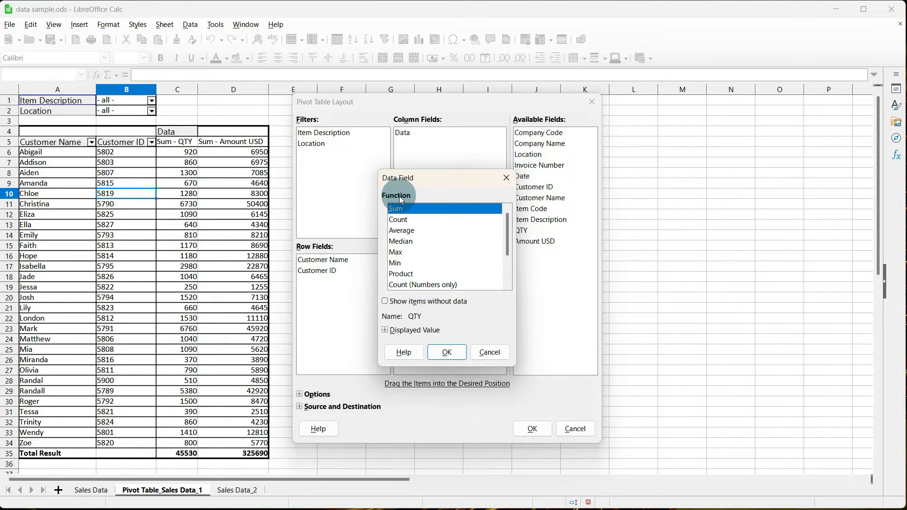
pyautogui.moveTo(400, 230)
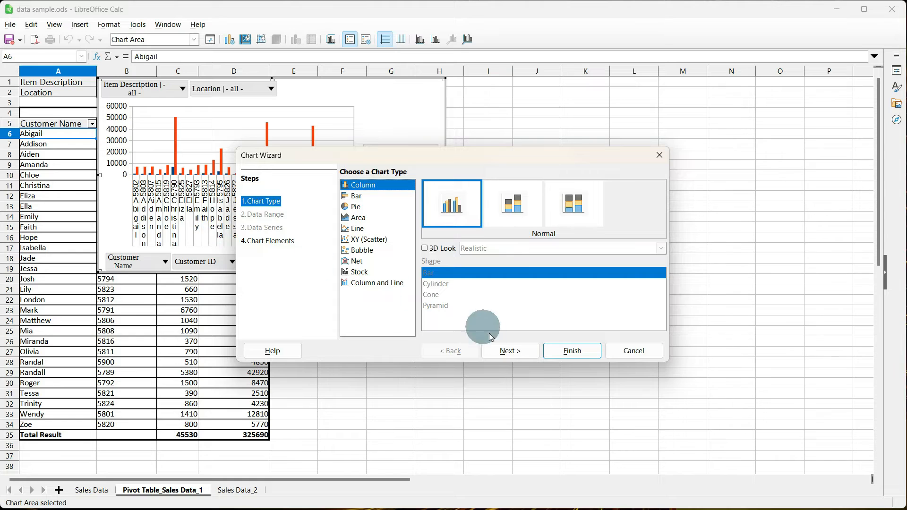
# Step: Finish the Chart Wizard and dismiss the failed-function message, keeping no chart
pyautogui.click(509, 351)
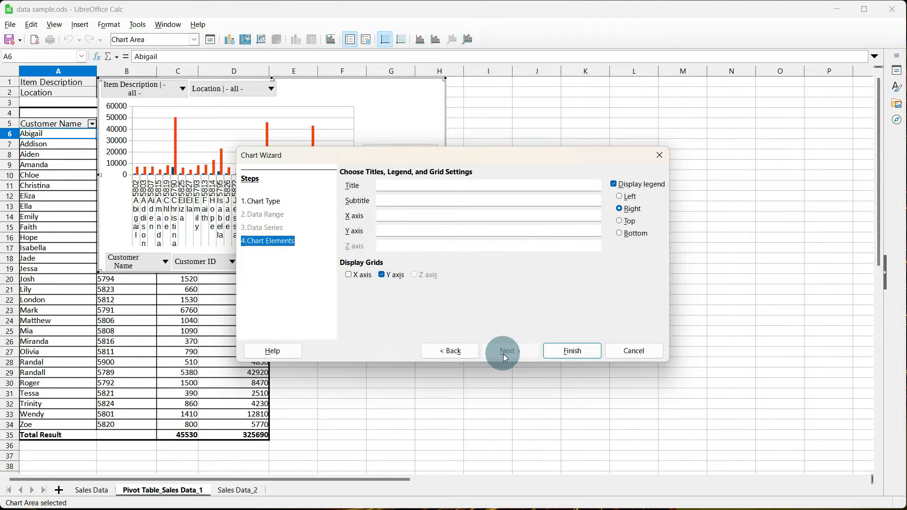
pyautogui.click(571, 350)
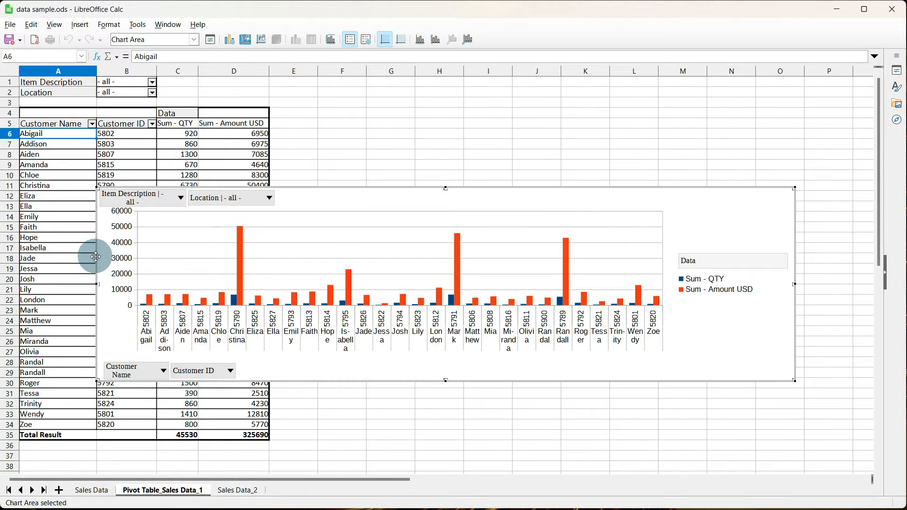
pyautogui.moveTo(152, 330)
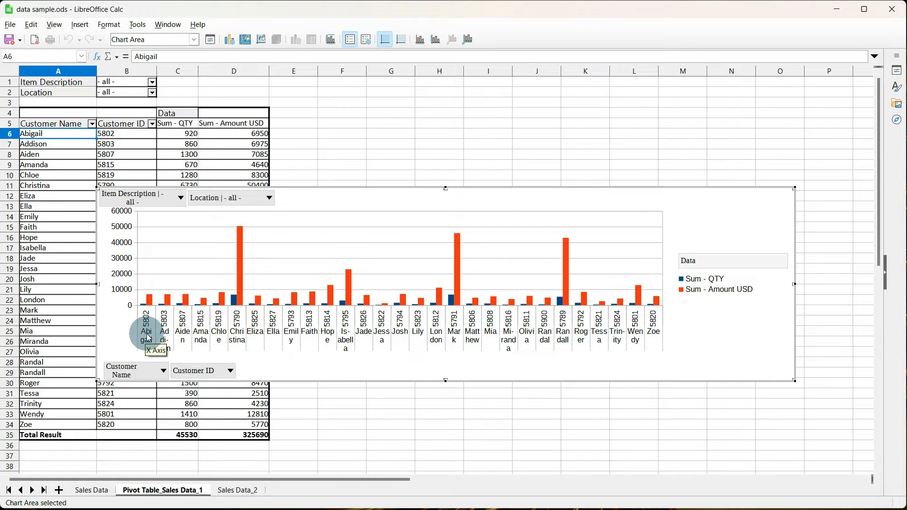
pyautogui.moveTo(182, 338)
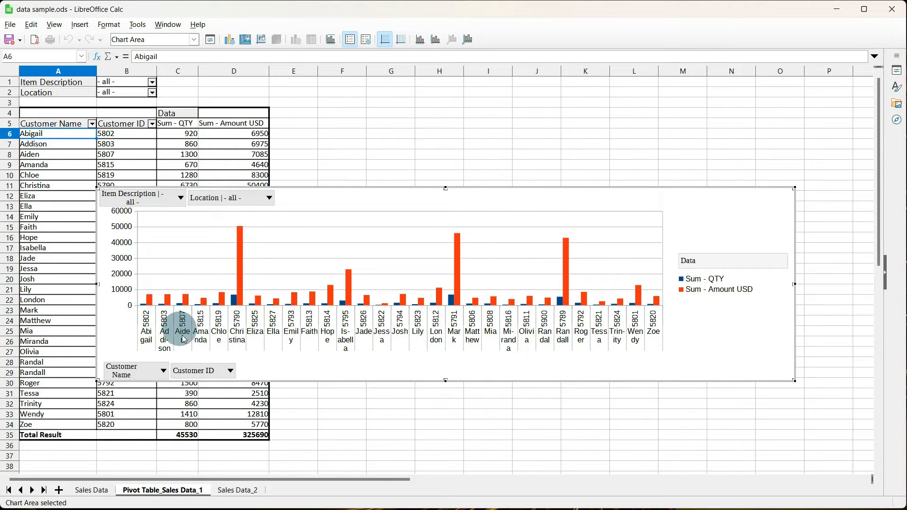
pyautogui.moveTo(184, 340)
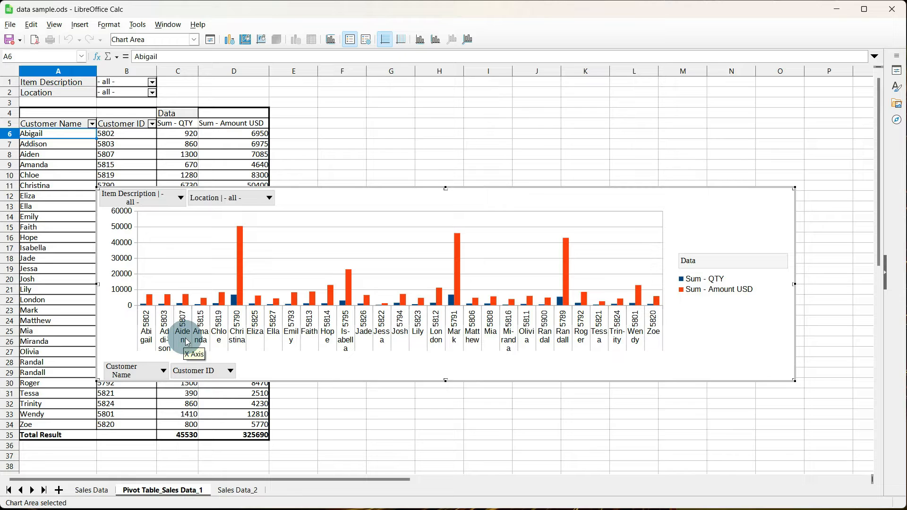
pyautogui.moveTo(507, 199)
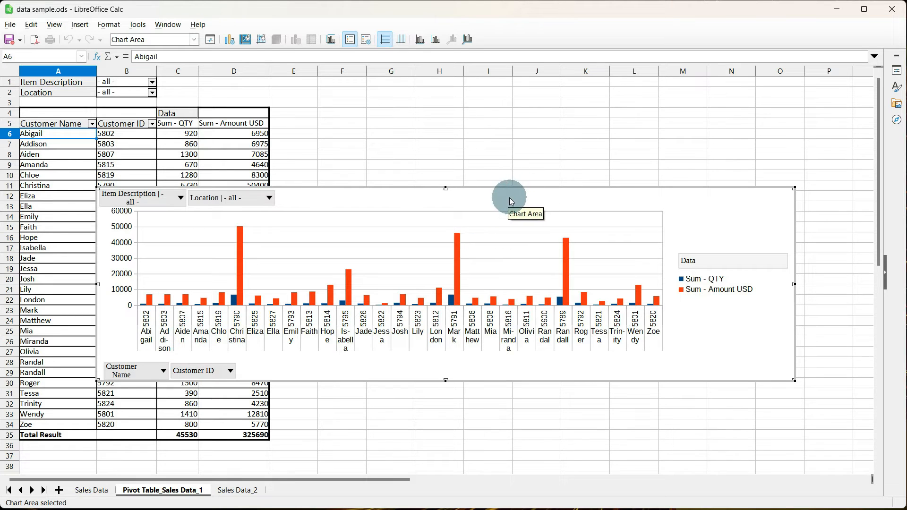
pyautogui.moveTo(510, 200)
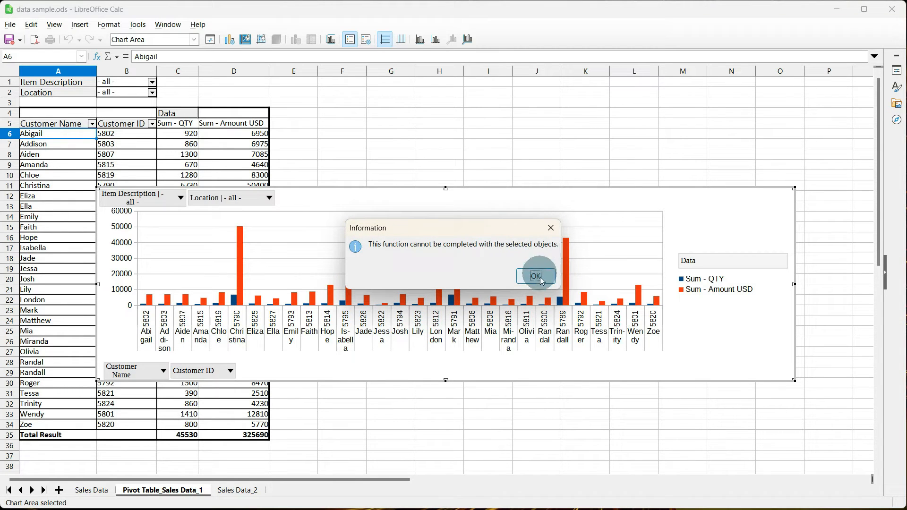
pyautogui.click(536, 277)
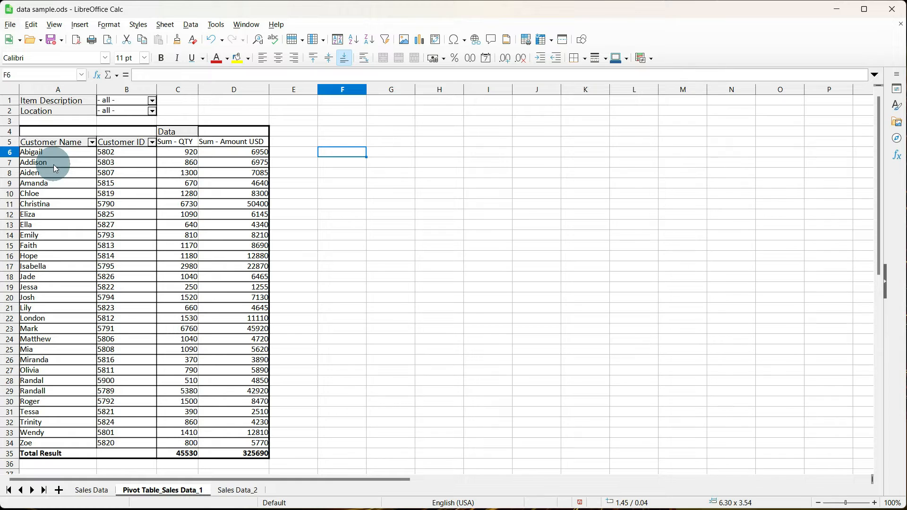
pyautogui.moveTo(74, 325)
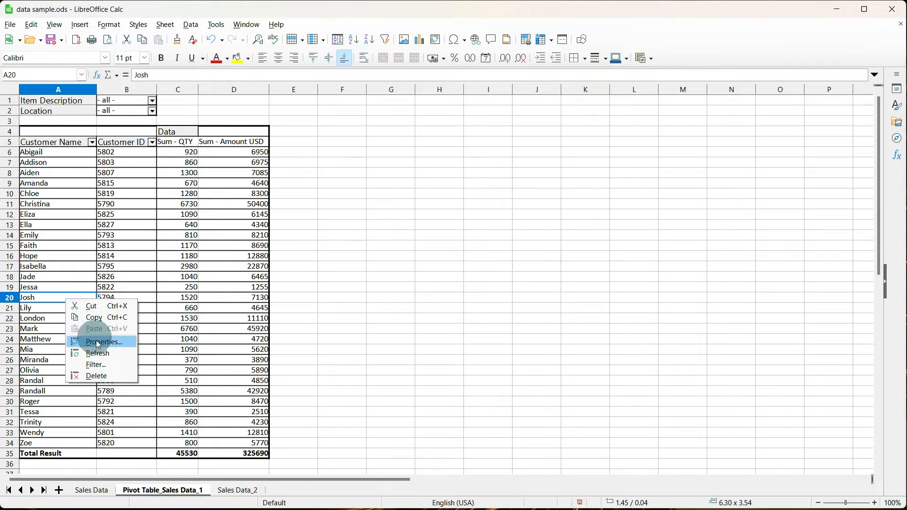
# Step: Review the pivot table layout settings, cancel, and select an empty cell beside the table
pyautogui.click(105, 341)
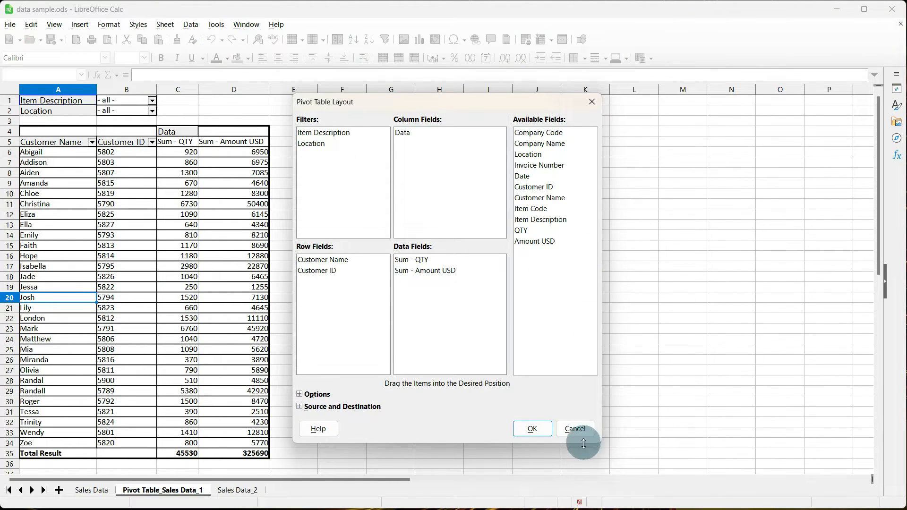
pyautogui.click(574, 428)
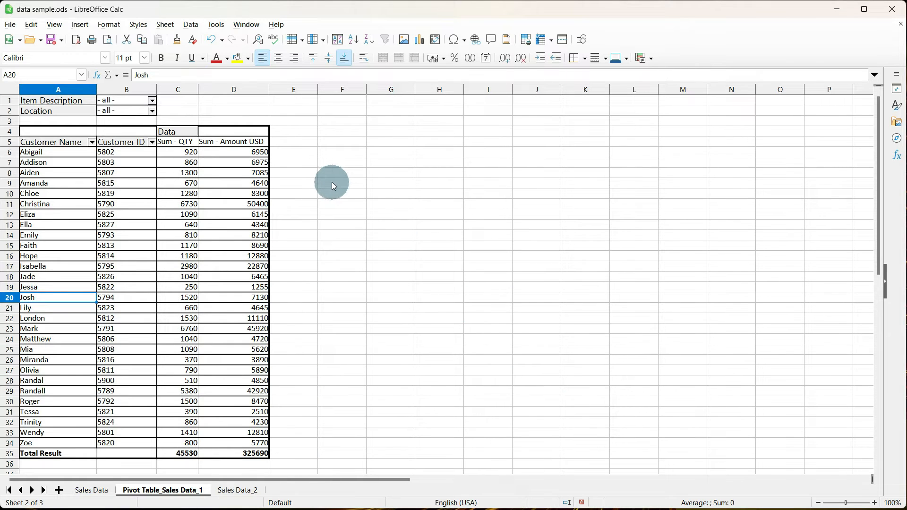
pyautogui.click(341, 183)
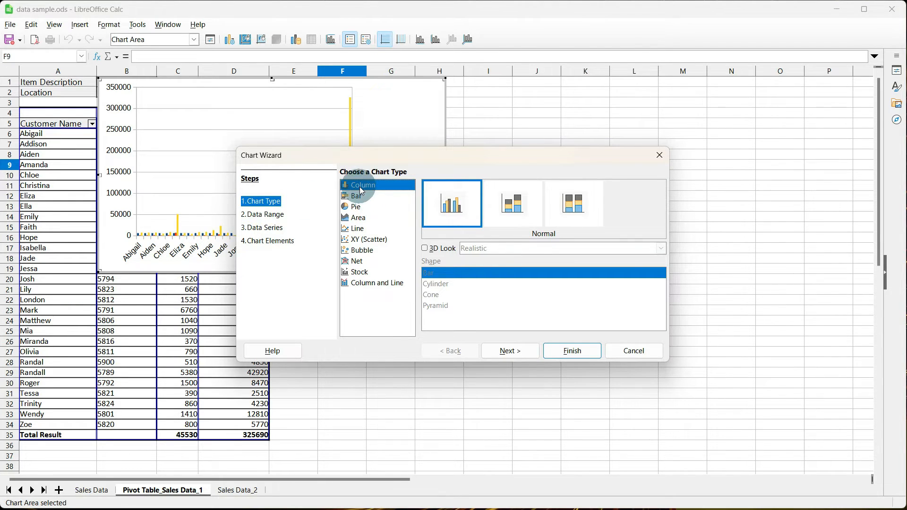
# Step: Build a column chart on range ending $D$34 titled 'ANNUAL SALES 2022'
pyautogui.click(510, 350)
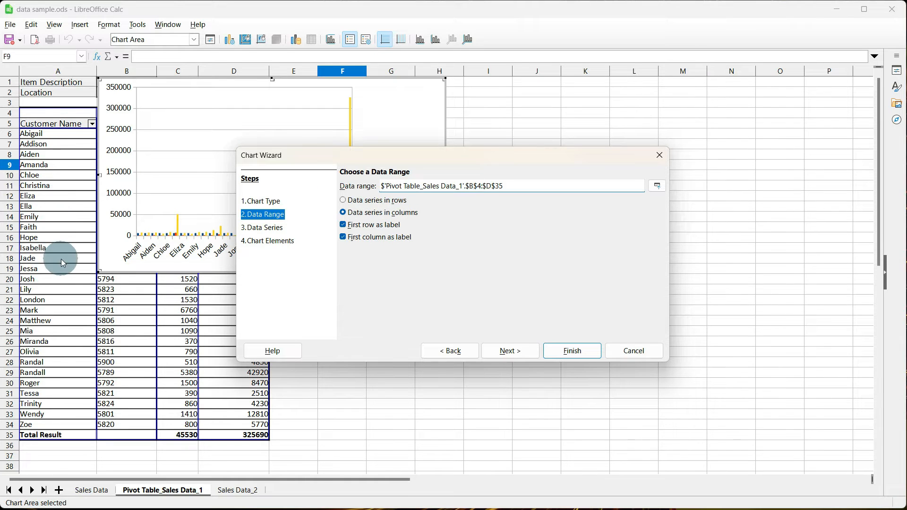
pyautogui.moveTo(500, 186)
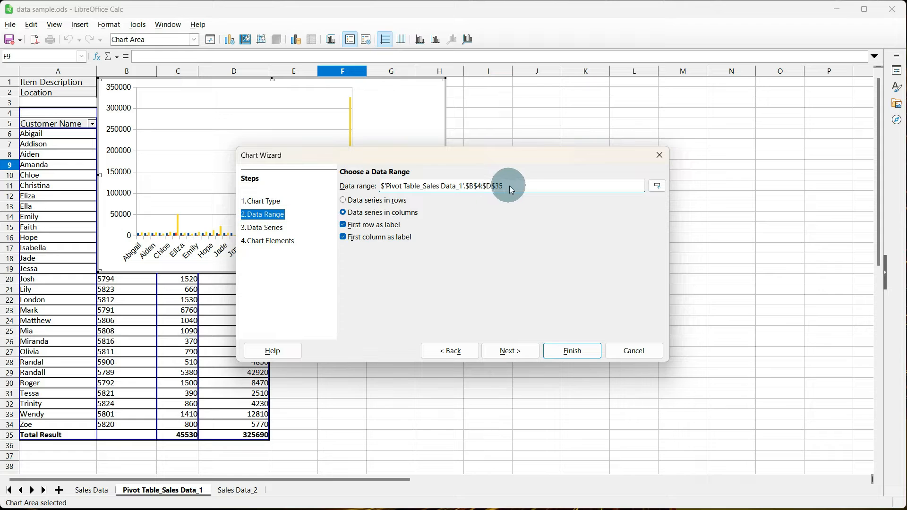
pyautogui.moveTo(69, 435)
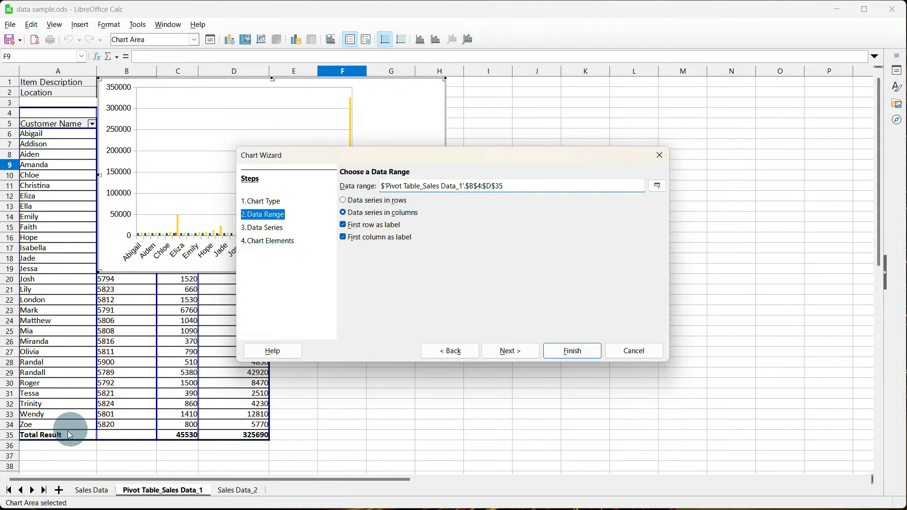
pyautogui.moveTo(248, 436)
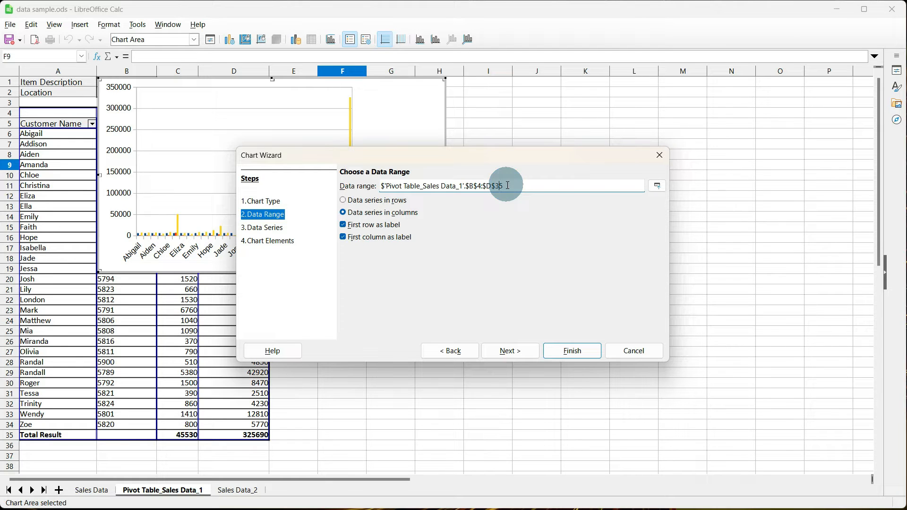
pyautogui.press('BackSpace')
pyautogui.write('4')
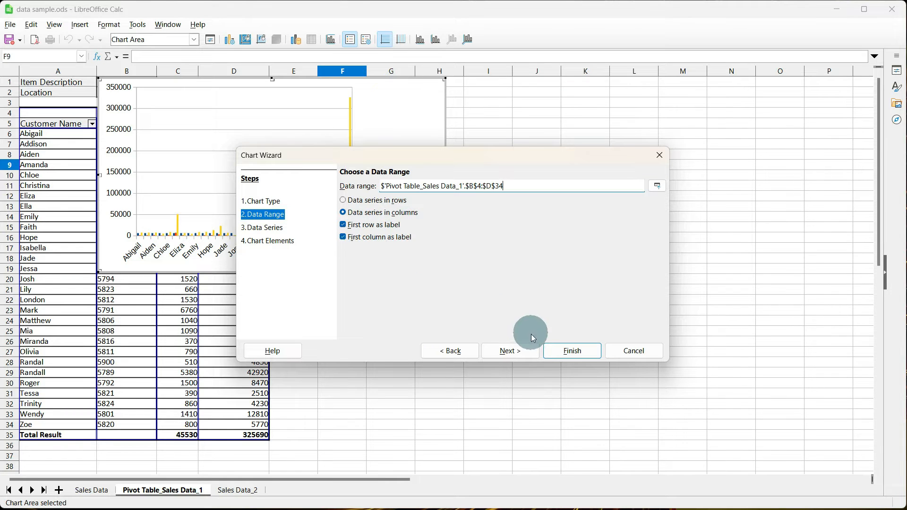
pyautogui.click(510, 350)
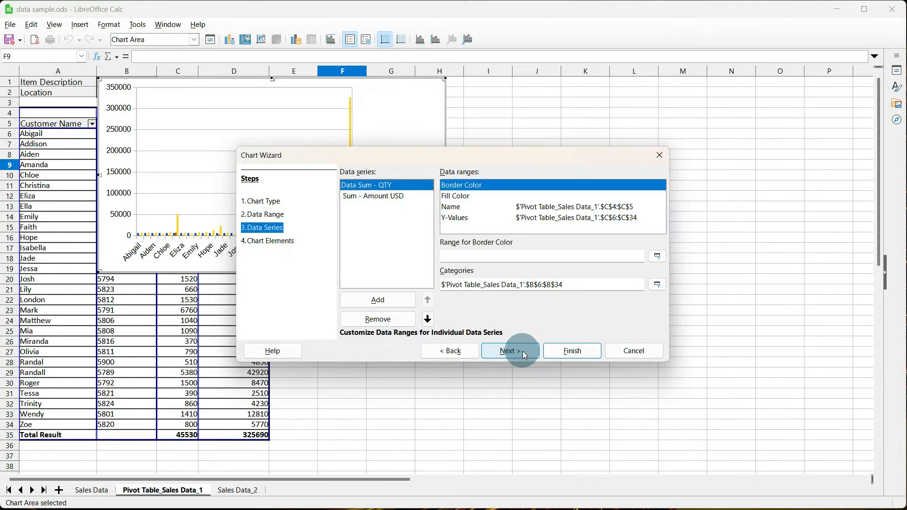
pyautogui.click(510, 350)
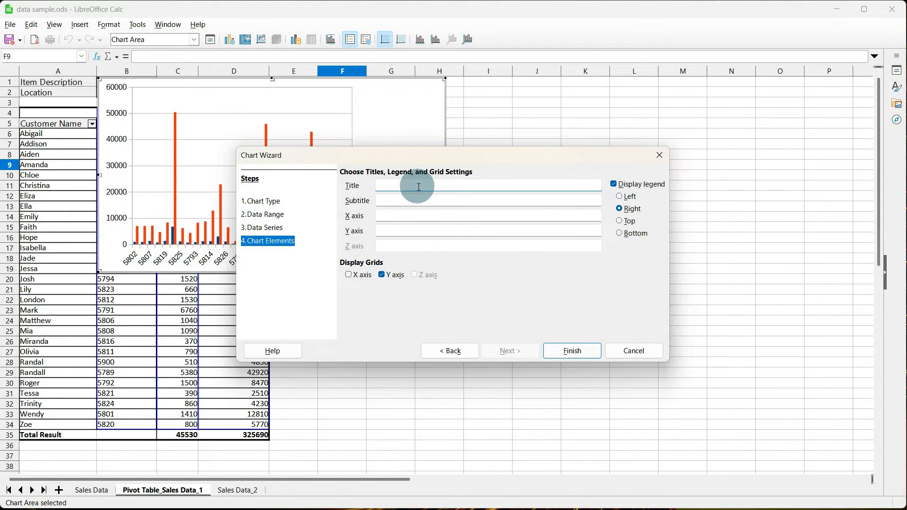
pyautogui.write('ANNUAL SALES 2022')
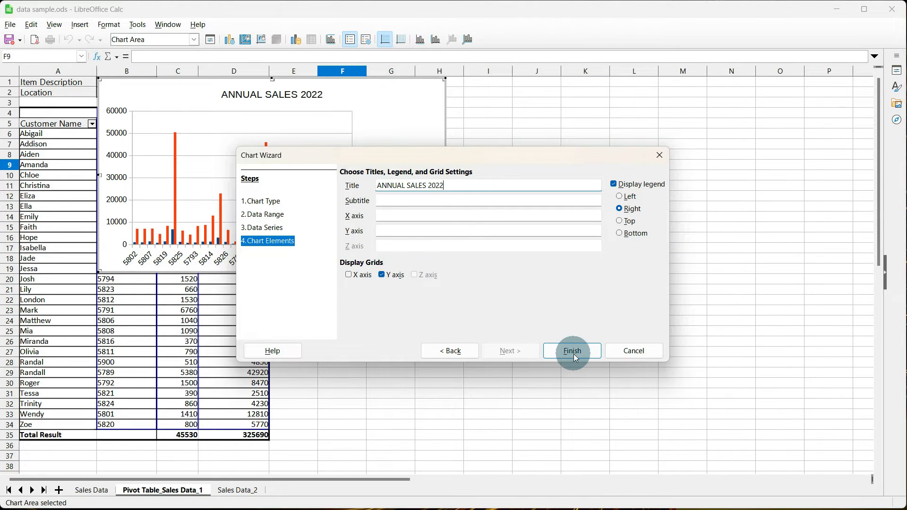
pyautogui.click(571, 350)
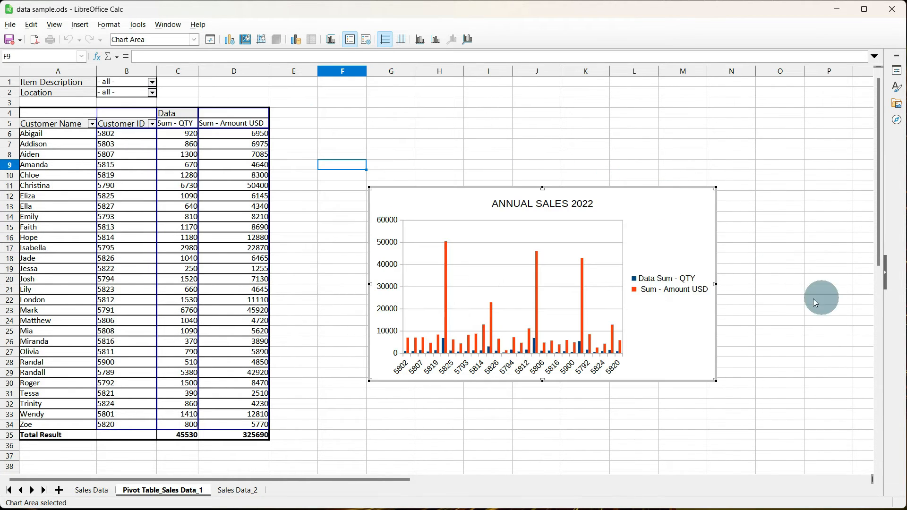
pyautogui.moveTo(717, 283)
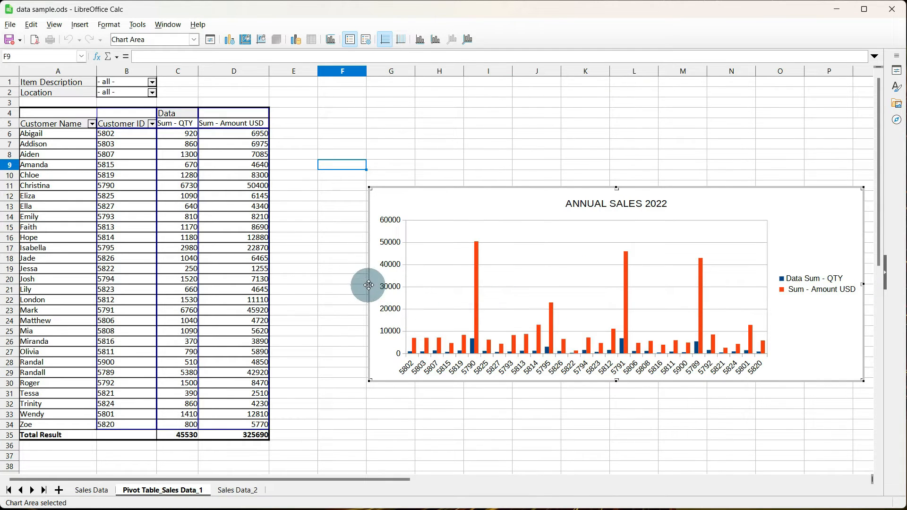
# Step: Widen the chart leftward over the pivot table and select its customer ID axis
pyautogui.moveTo(367, 285); pyautogui.dragTo(526, 285)
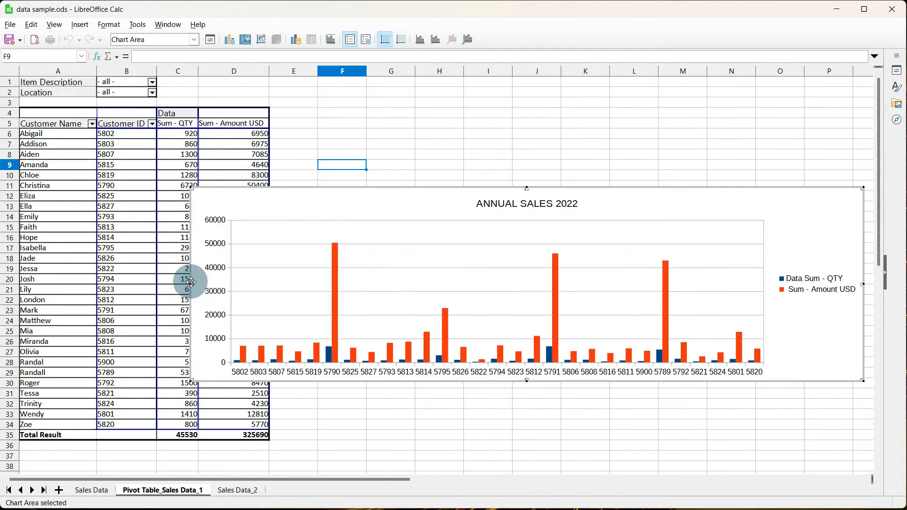
pyautogui.moveTo(321, 483)
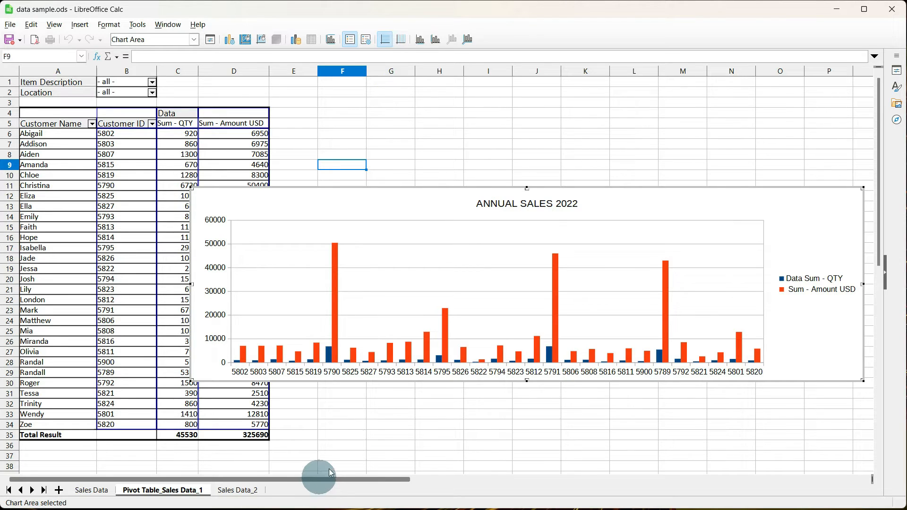
pyautogui.click(176, 371)
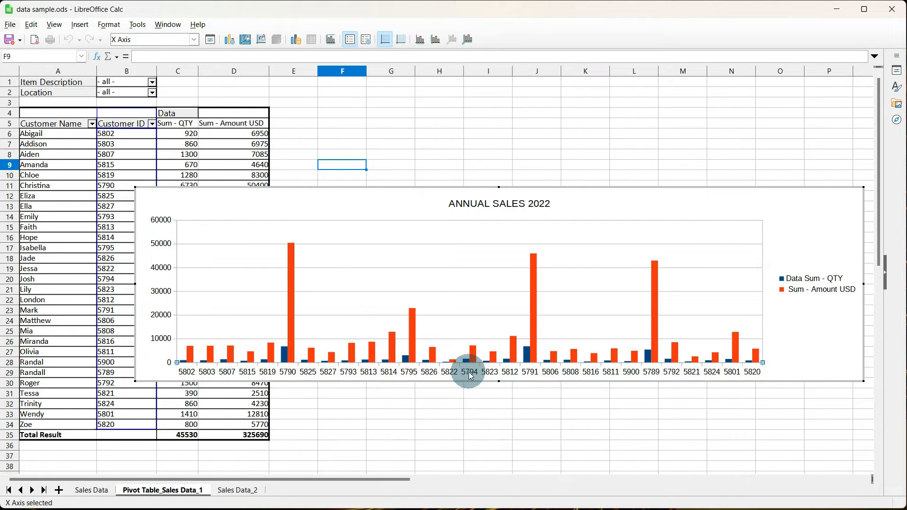
# Step: Format the X axis so its customer ID labels are tilted to about 37°
pyautogui.rightClick(468, 371)
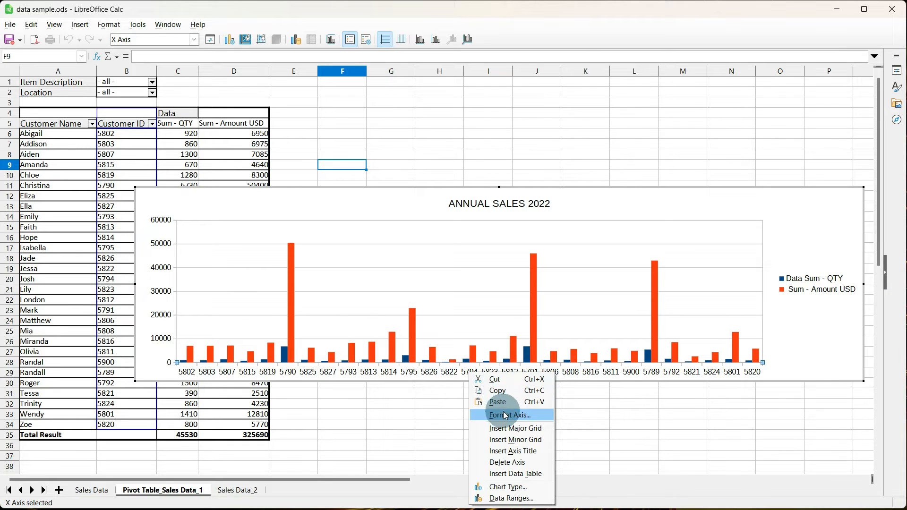
pyautogui.click(508, 415)
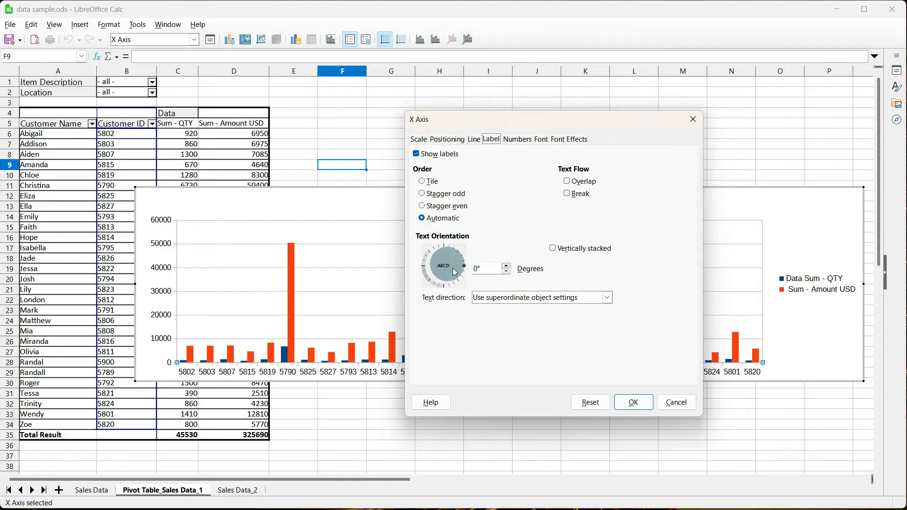
pyautogui.moveTo(462, 268); pyautogui.dragTo(466, 258)
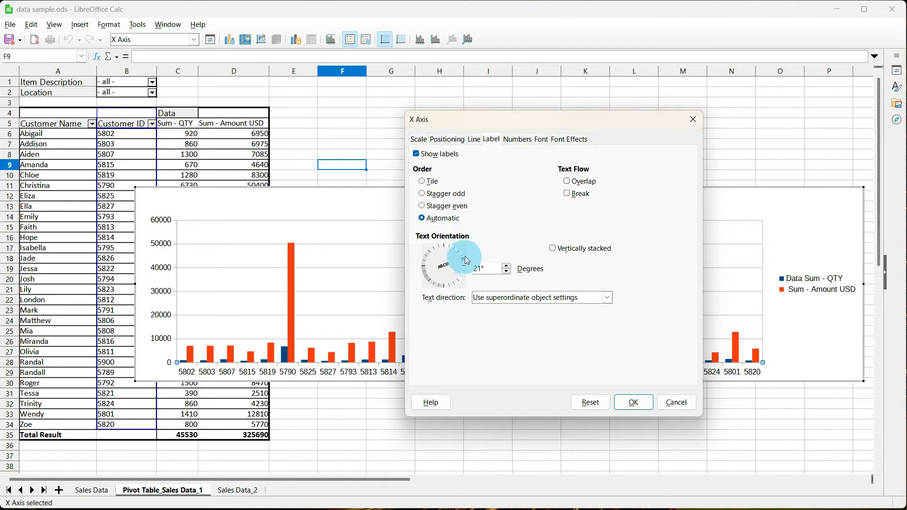
pyautogui.moveTo(469, 254); pyautogui.dragTo(465, 254)
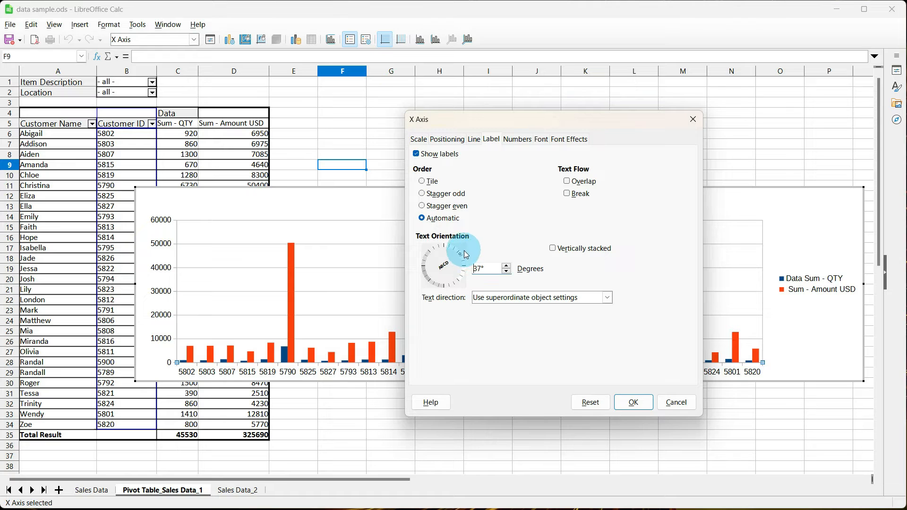
pyautogui.click(631, 402)
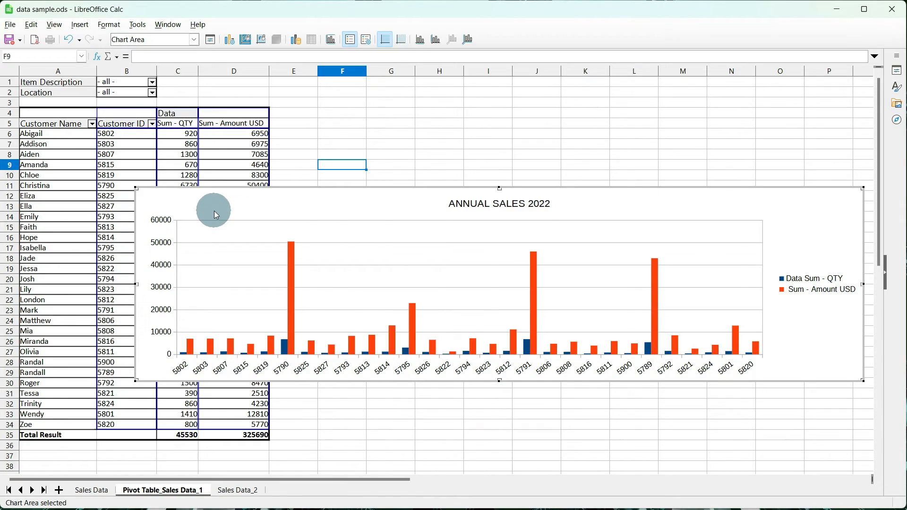
# Step: Leave chart editing and name Sales Data_2 columns A:K as AnnualSales2022
pyautogui.click(237, 490)
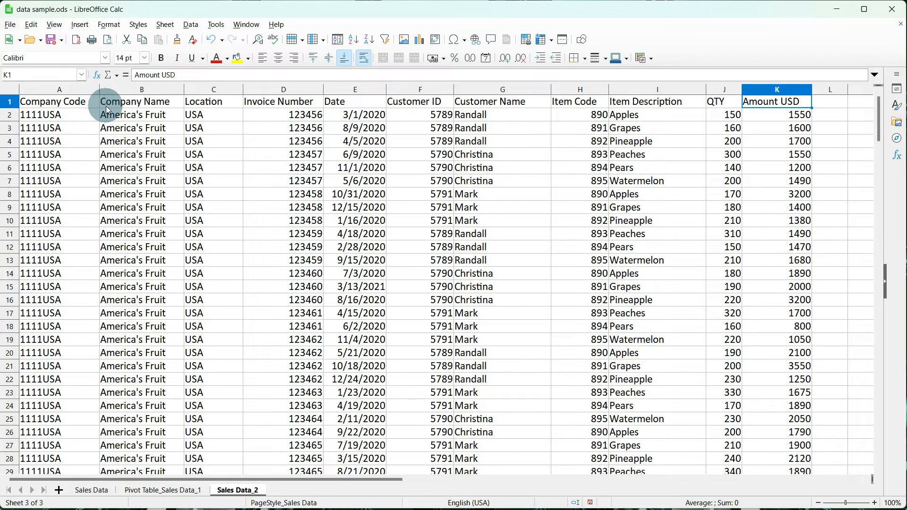
pyautogui.moveTo(827, 89)
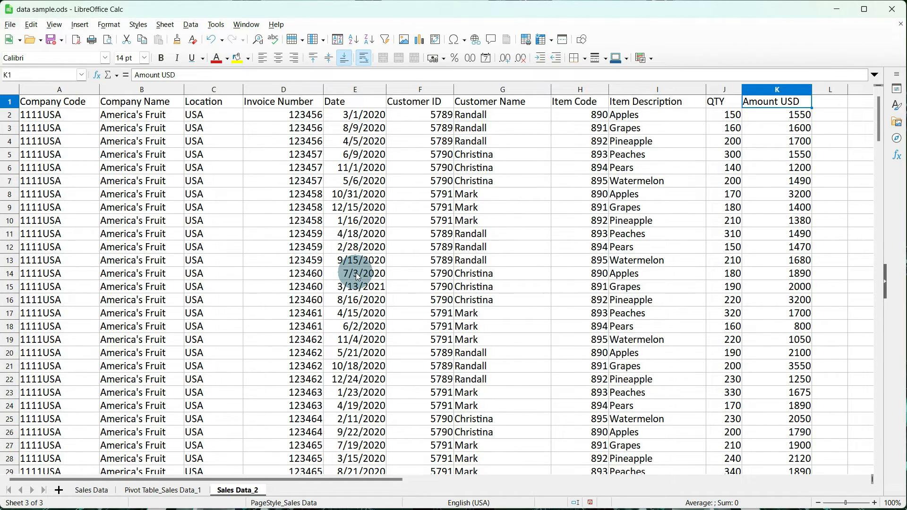
pyautogui.click(58, 89)
pyautogui.write('AnnualSales2022')
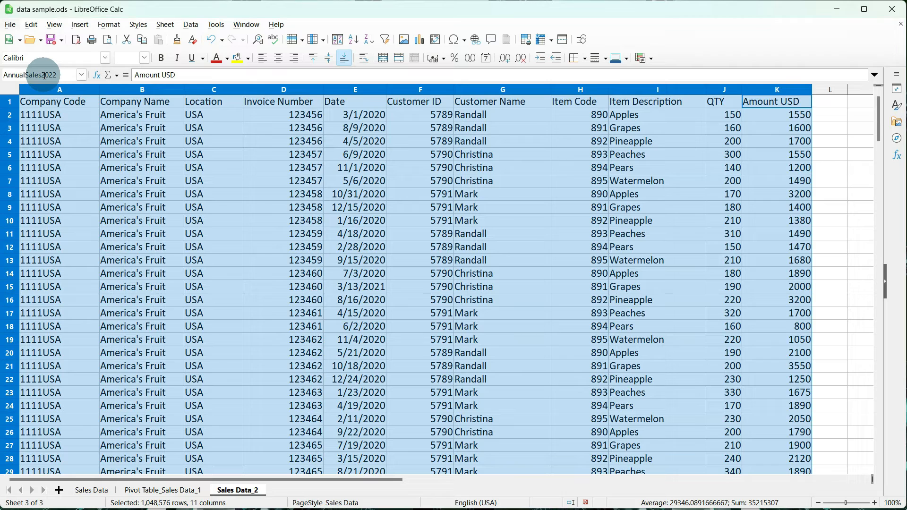
pyautogui.moveTo(40, 74)
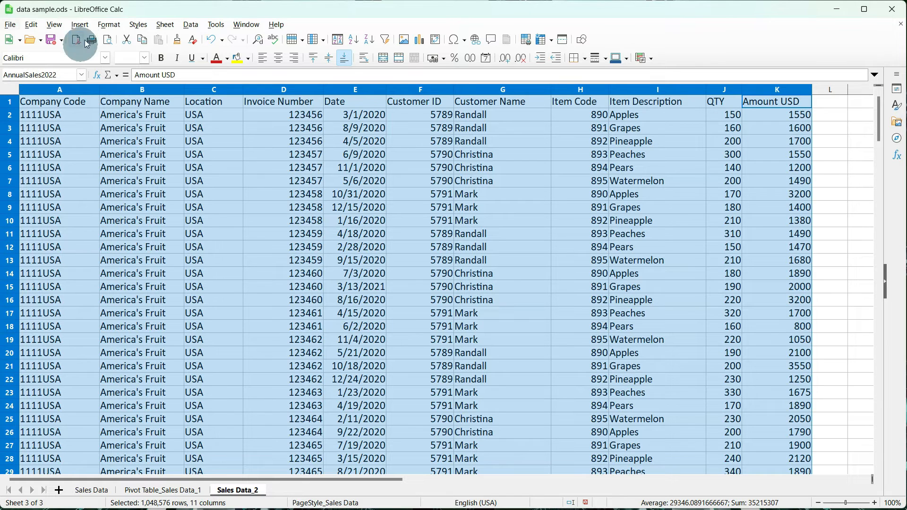
# Step: Start a pivot table sourced from the named range AnnualSales2022
pyautogui.click(79, 24)
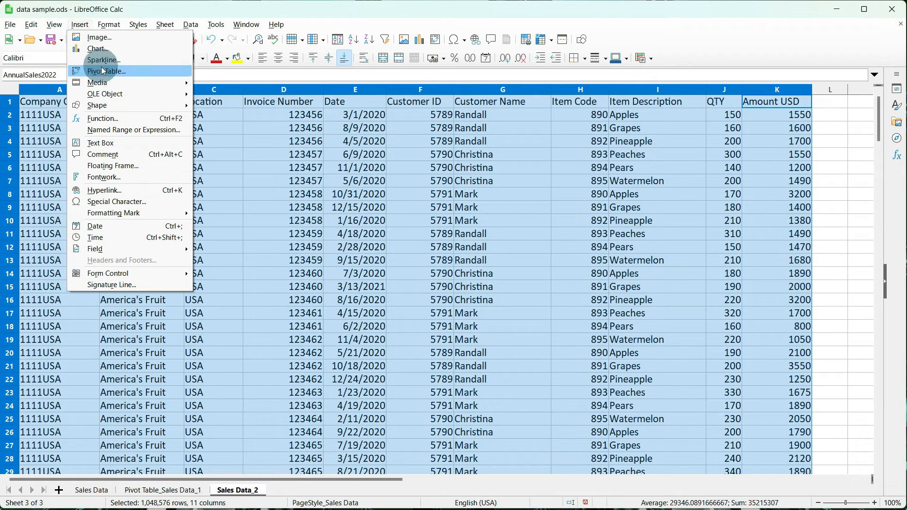
pyautogui.click(106, 71)
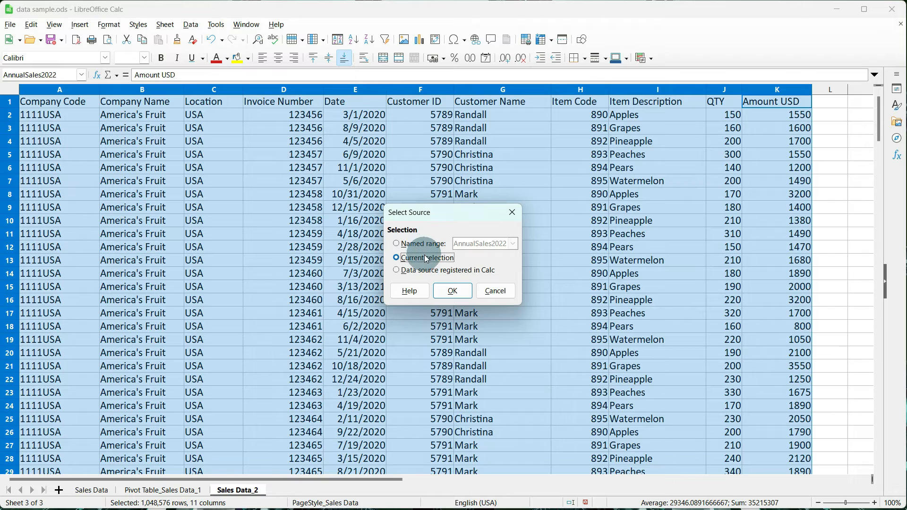
pyautogui.click(396, 243)
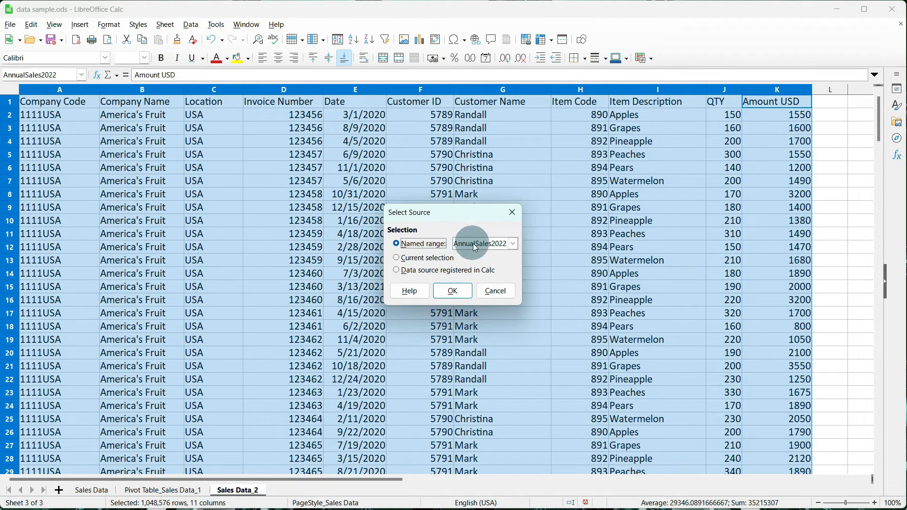
pyautogui.click(511, 243)
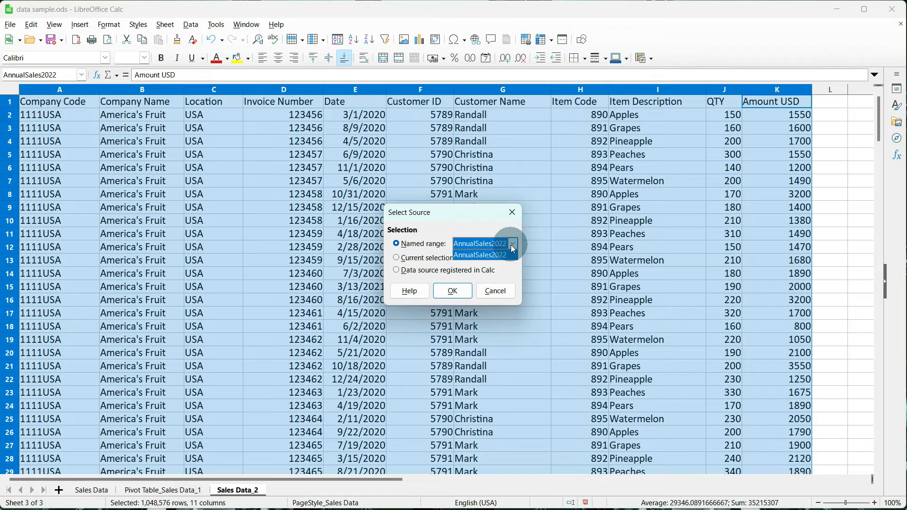
pyautogui.click(510, 244)
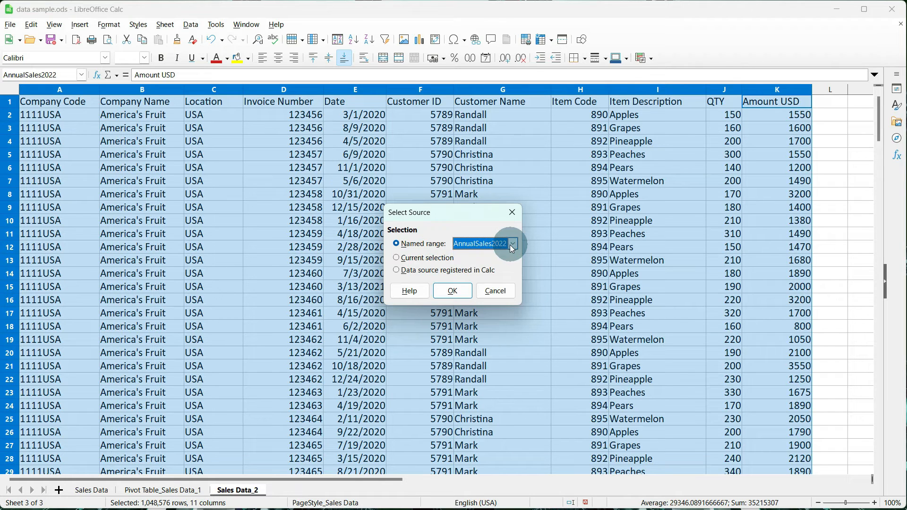
pyautogui.click(451, 290)
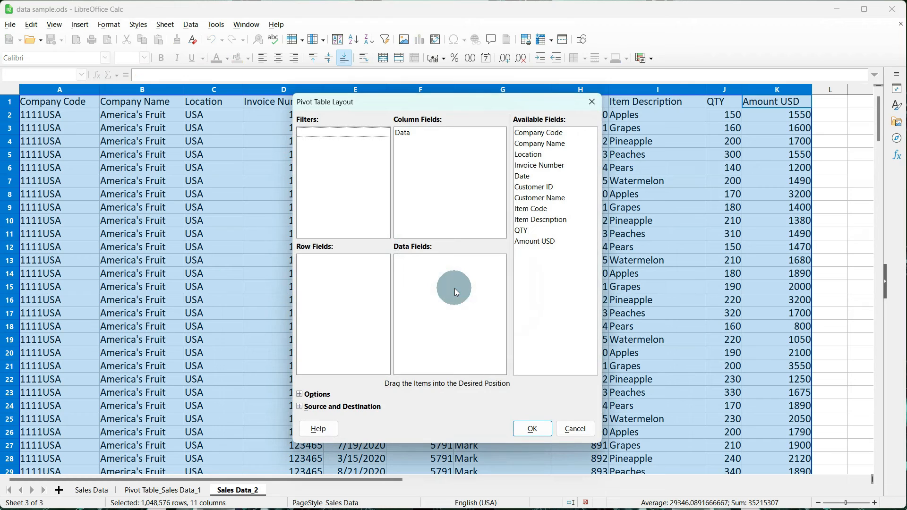
pyautogui.moveTo(538, 226)
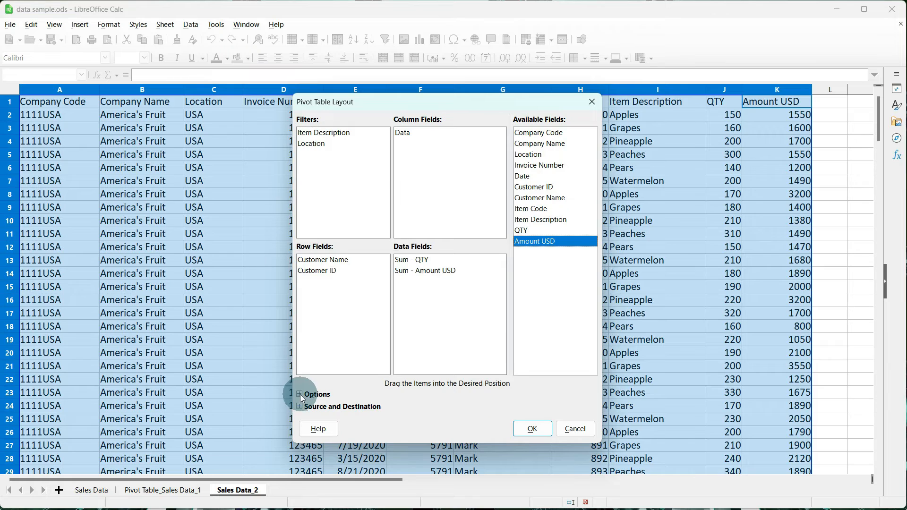
# Step: Enable drill to details, review source and destination, and create the pivot table
pyautogui.click(300, 394)
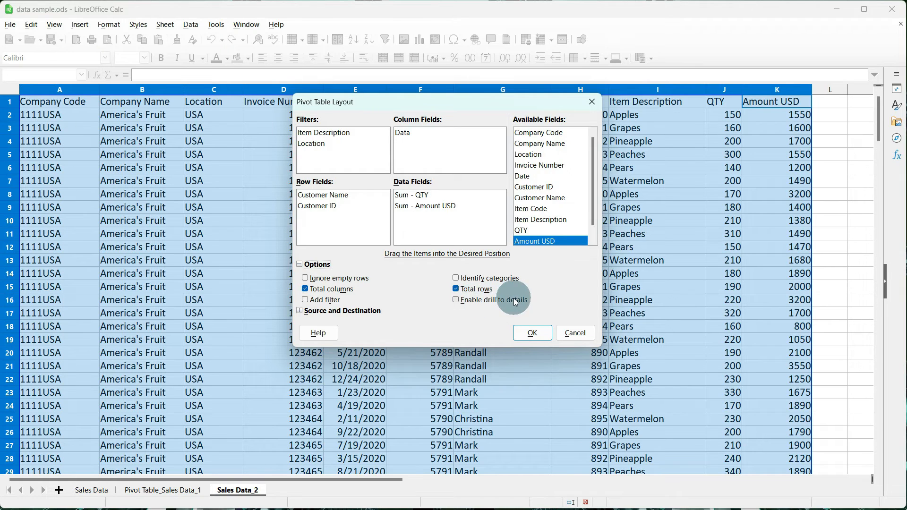
pyautogui.click(456, 299)
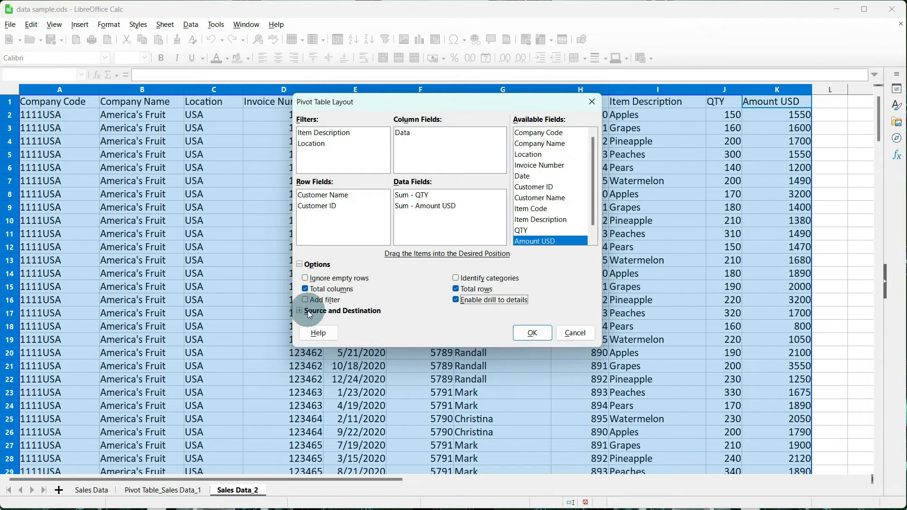
pyautogui.click(300, 310)
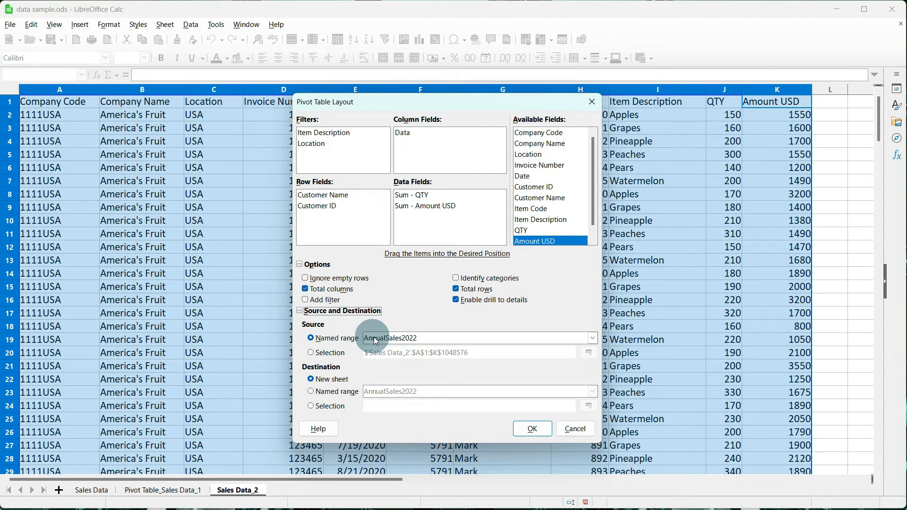
pyautogui.moveTo(417, 340)
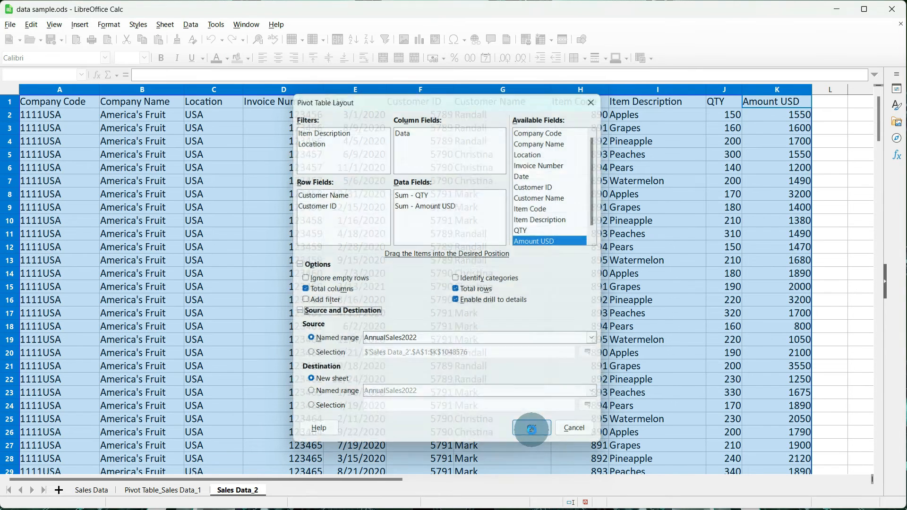
pyautogui.click(529, 427)
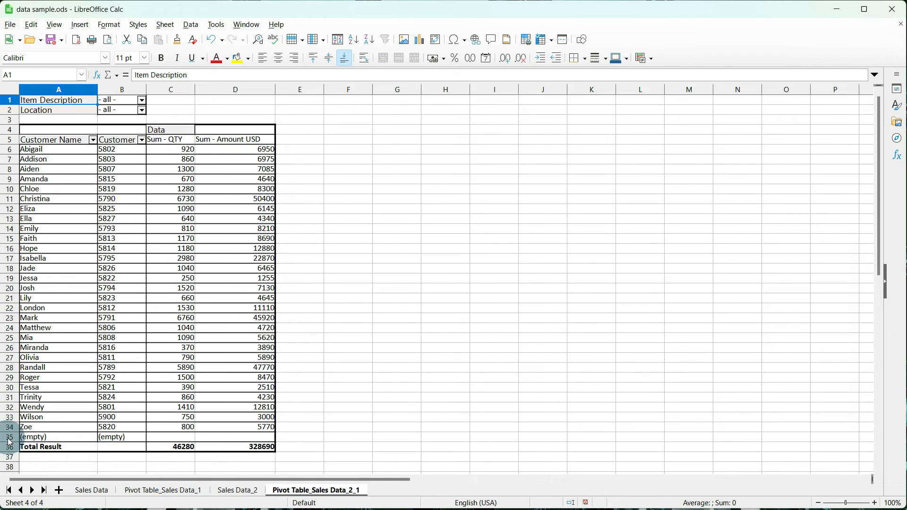
# Step: Set the pivot table properties to ignore empty rows, removing the (empty) entry
pyautogui.click(9, 436)
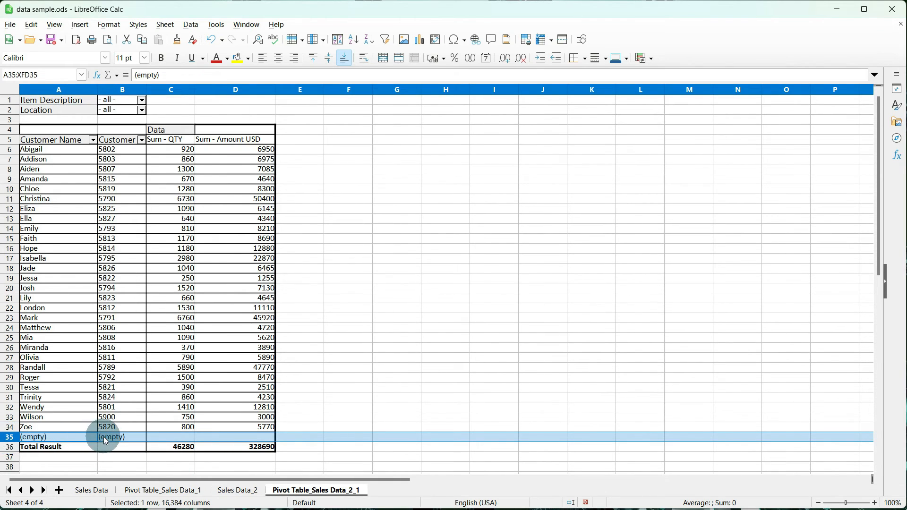
pyautogui.moveTo(92, 490)
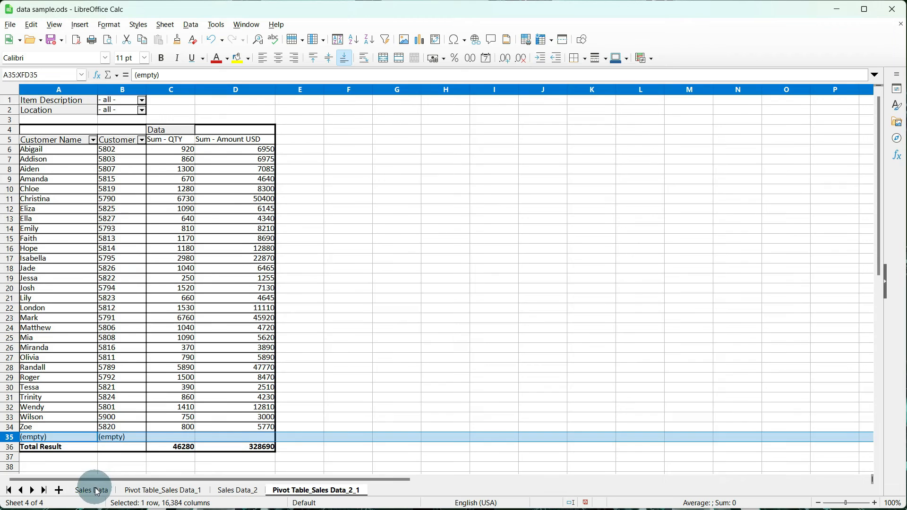
pyautogui.click(90, 490)
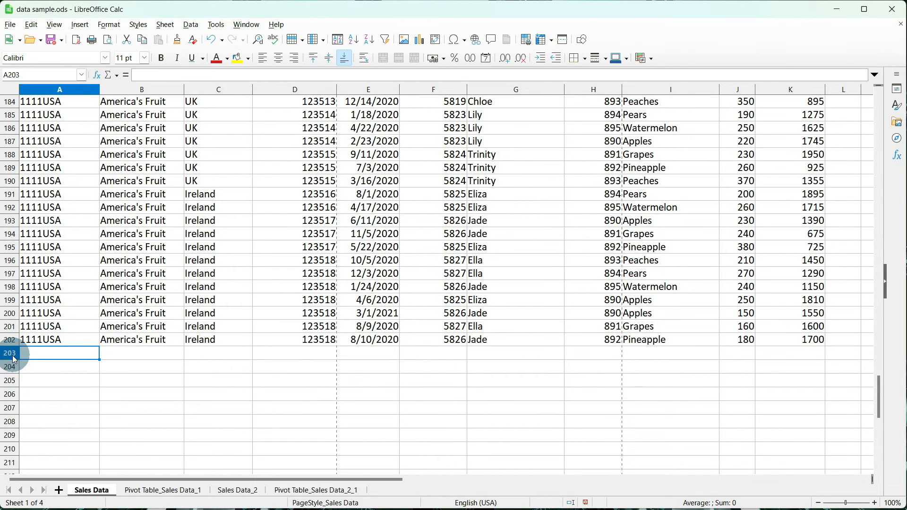
pyautogui.click(315, 489)
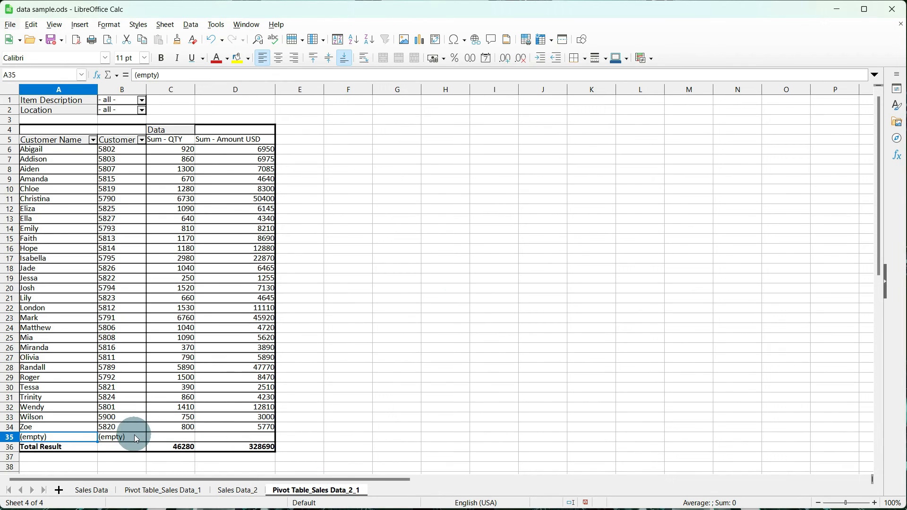
pyautogui.rightClick(121, 436)
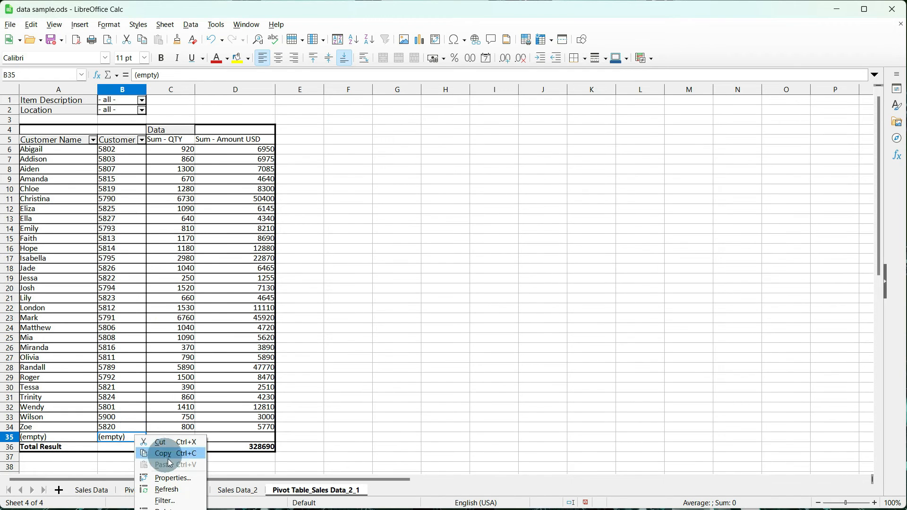
pyautogui.click(171, 478)
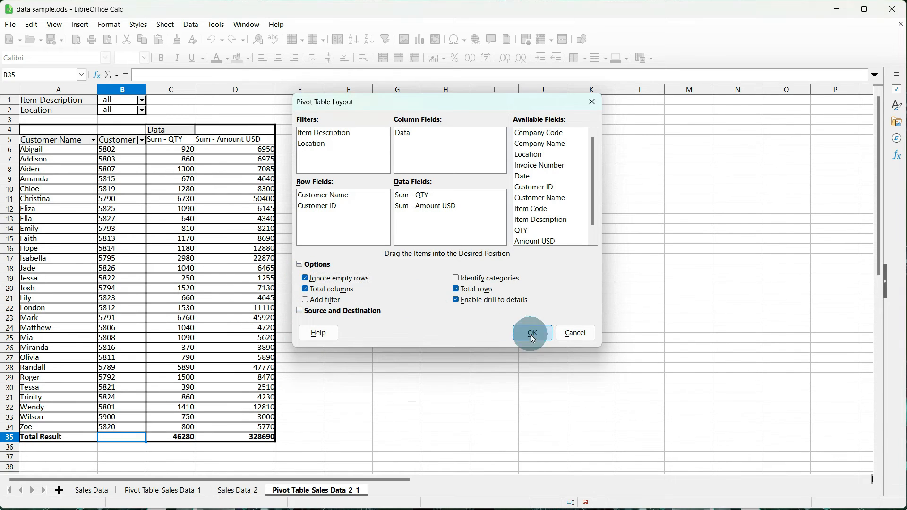
pyautogui.click(530, 333)
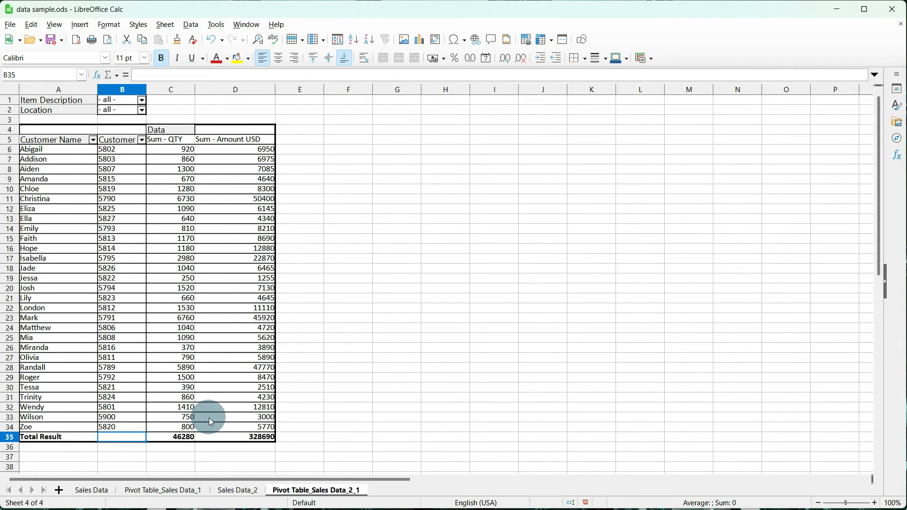
pyautogui.moveTo(79, 114)
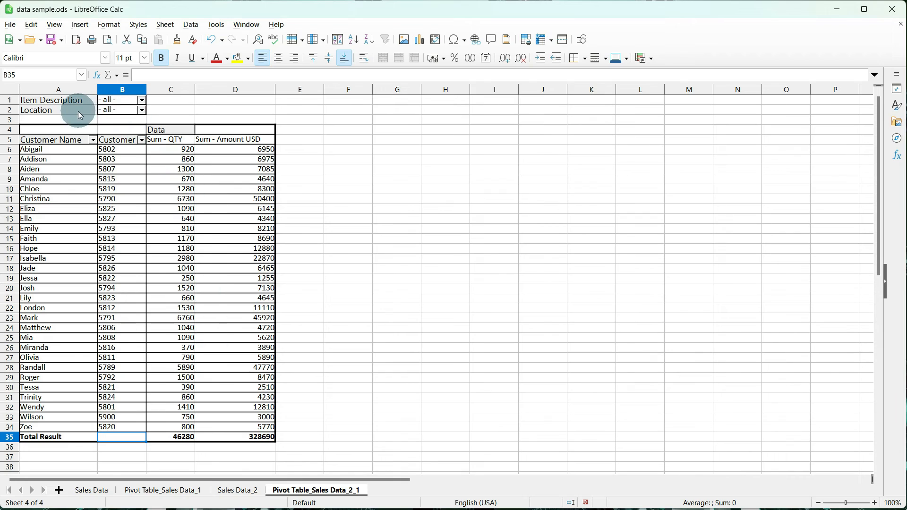
# Step: Check the Item Description filter and refresh the pivot table to include customer Ivan
pyautogui.click(141, 100)
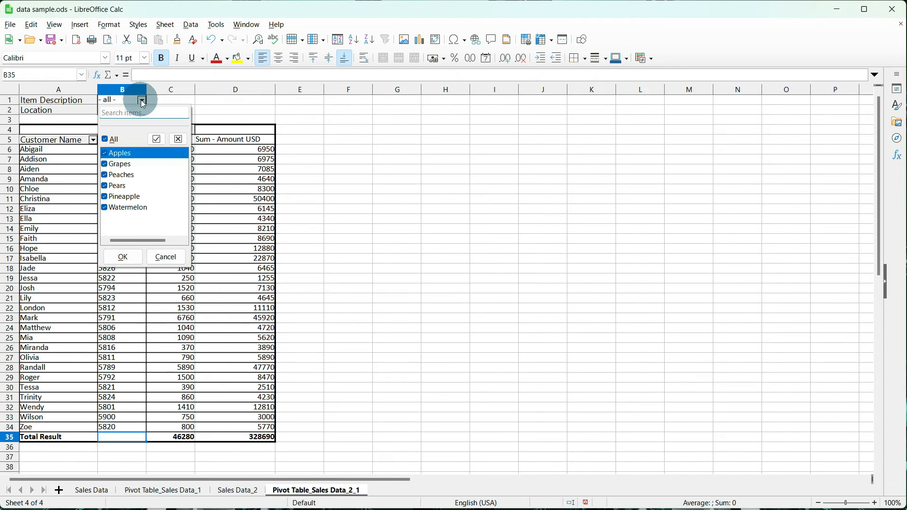
pyautogui.click(122, 256)
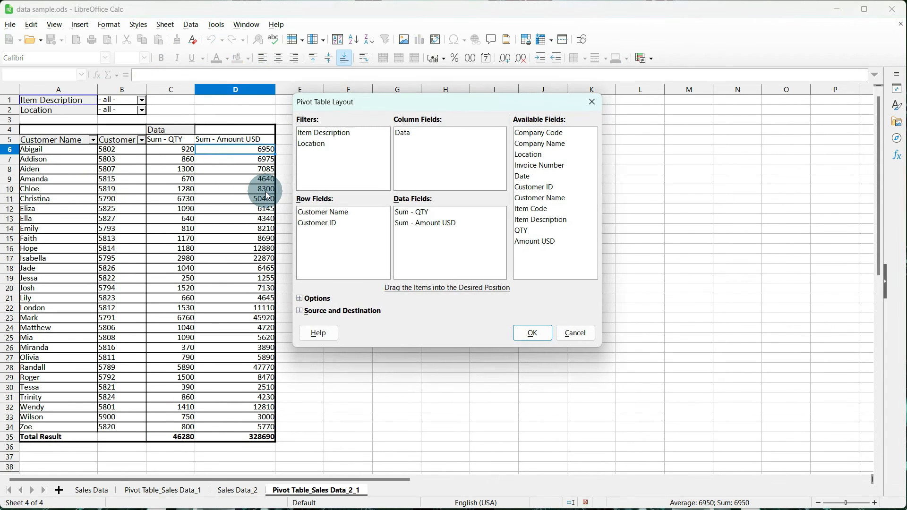
pyautogui.click(531, 332)
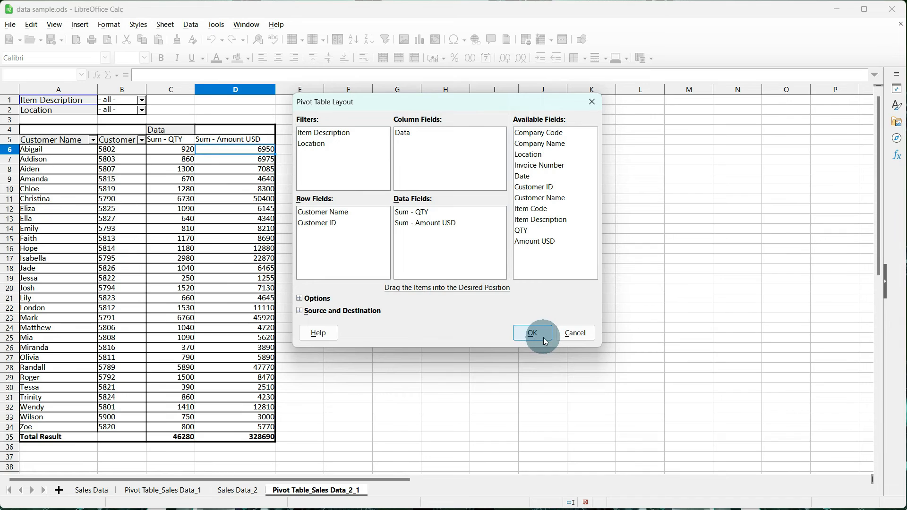
pyautogui.click(532, 332)
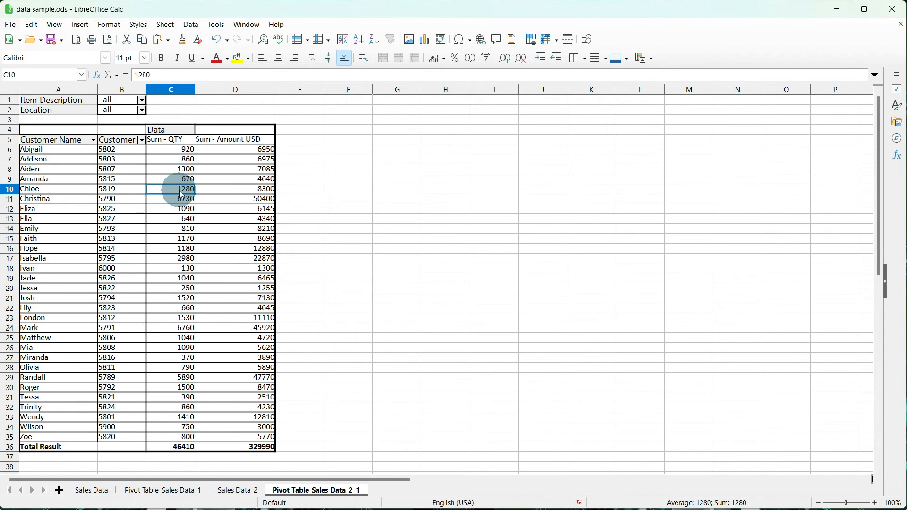
pyautogui.moveTo(324, 203)
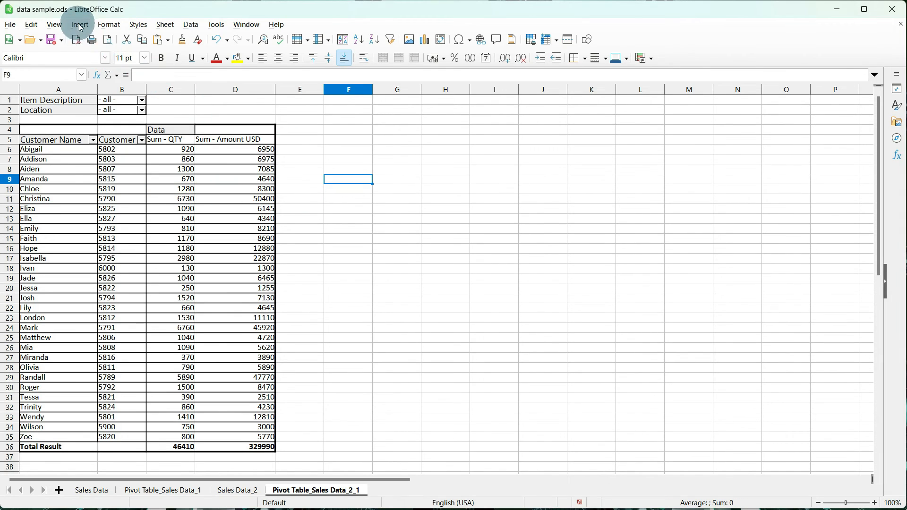
# Step: Insert a column chart on B4:D35 titled 'ANNUAL SALES 2022' for QTY and Amount USD
pyautogui.click(80, 24)
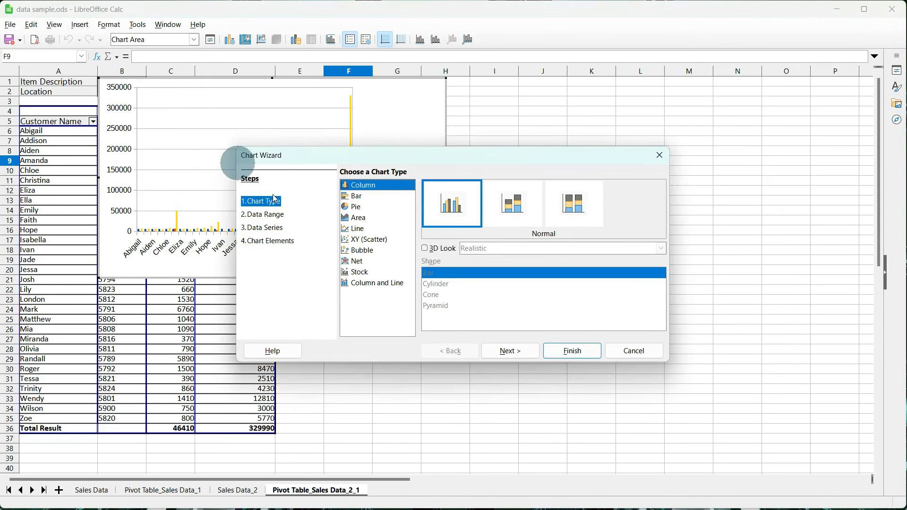
pyautogui.click(510, 350)
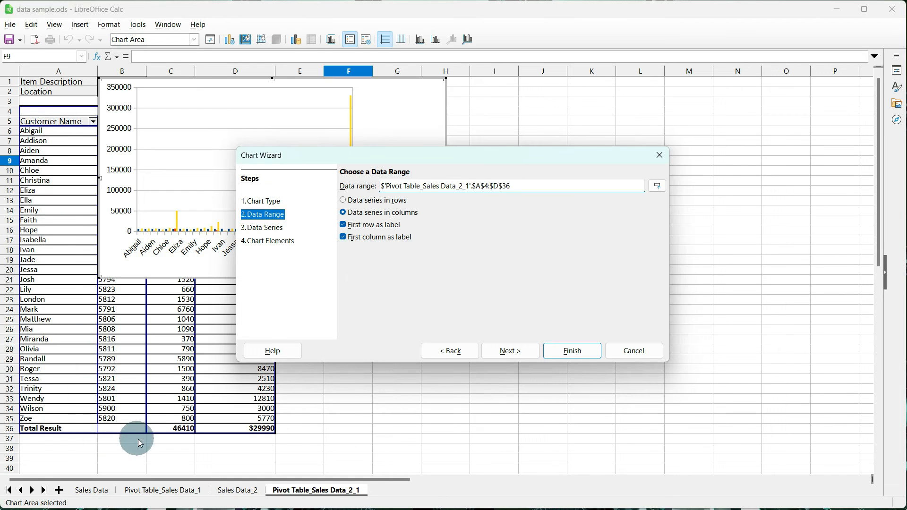
pyautogui.click(478, 185)
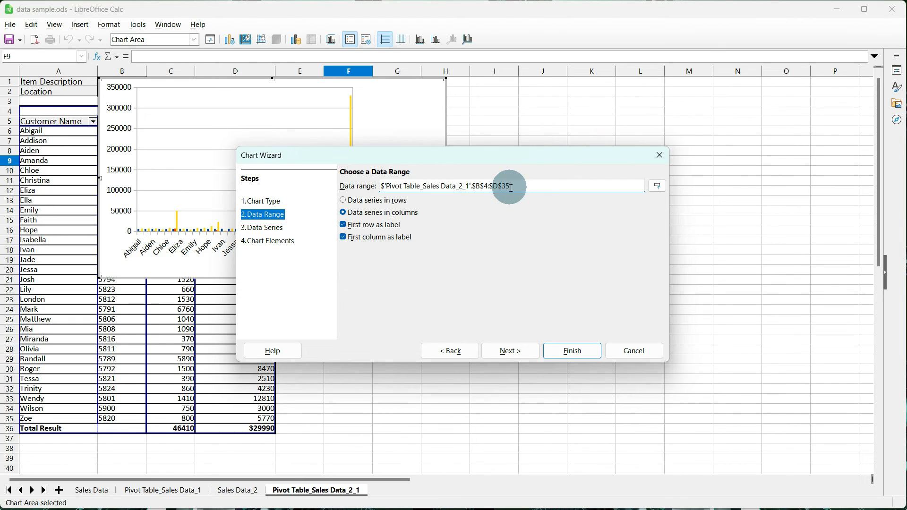
pyautogui.click(509, 350)
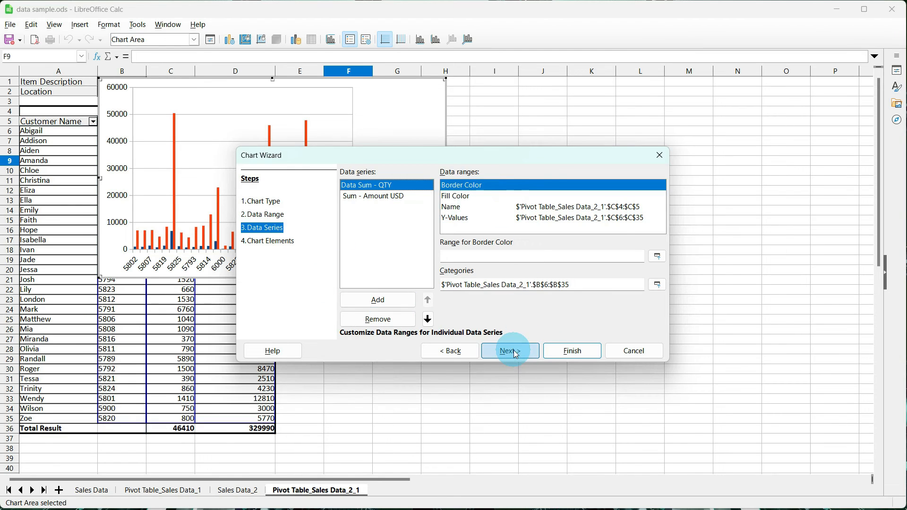
pyautogui.click(508, 351)
pyautogui.write('ANNUAL SALES 2022')
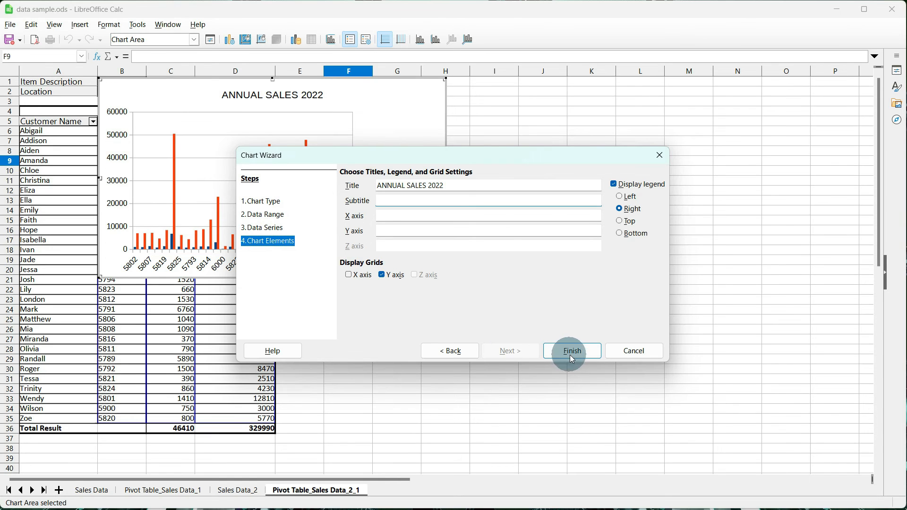
pyautogui.click(571, 350)
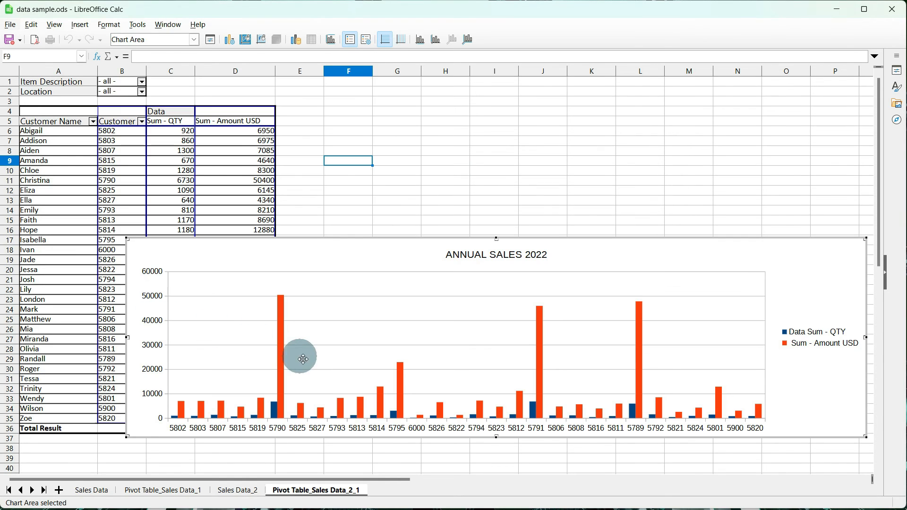
pyautogui.moveTo(310, 360)
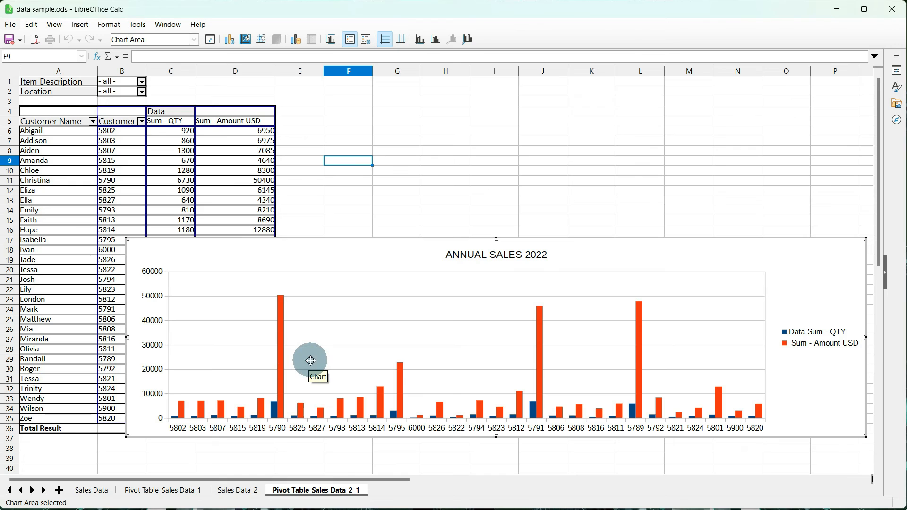
pyautogui.moveTo(380, 439)
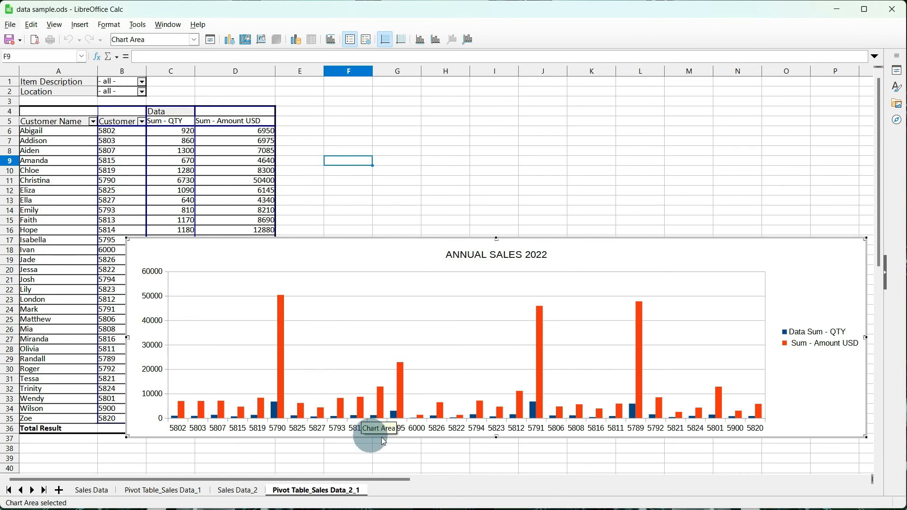
# Step: Tilt the chart's X-axis customer ID labels to about 37 degrees via Format Axis
pyautogui.rightClick(417, 431)
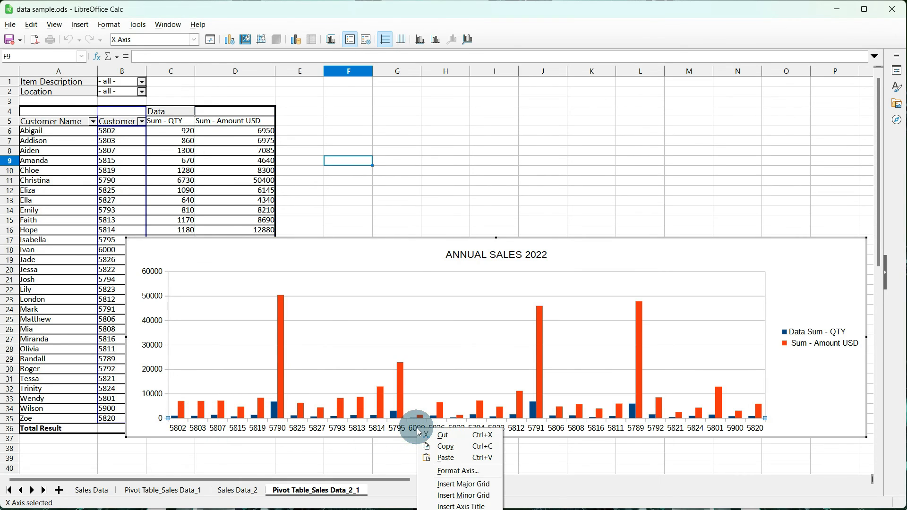
pyautogui.moveTo(457, 470)
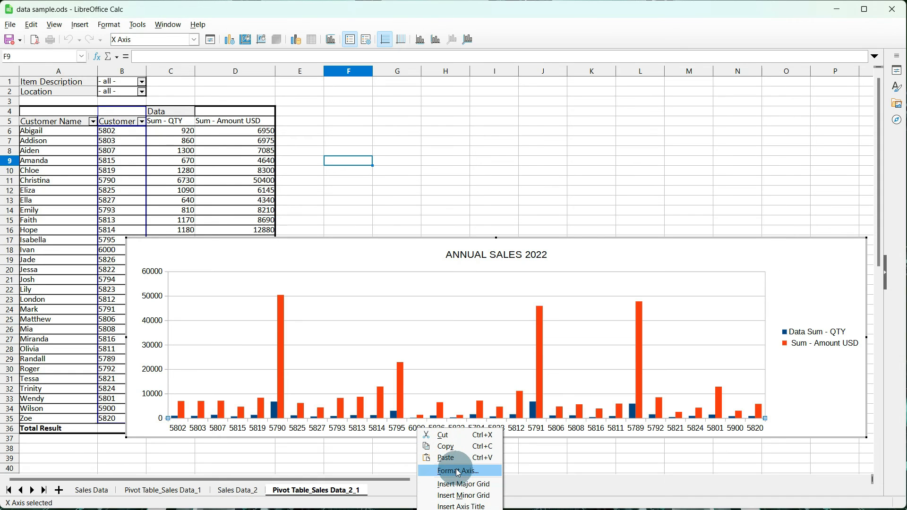
pyautogui.click(457, 470)
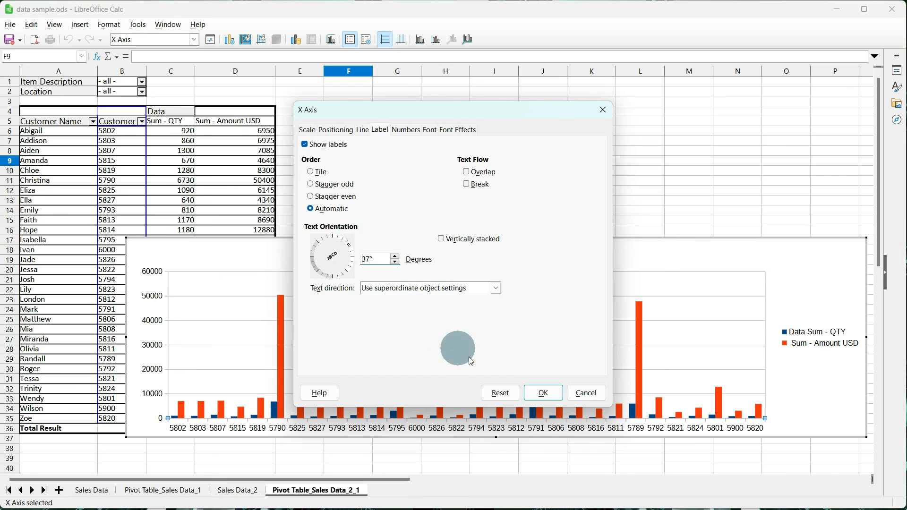
pyautogui.click(541, 392)
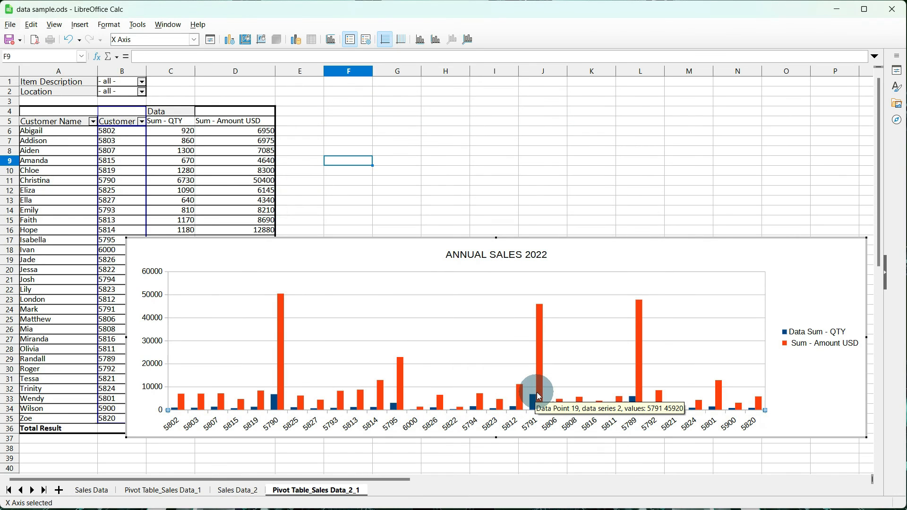
pyautogui.moveTo(683, 445)
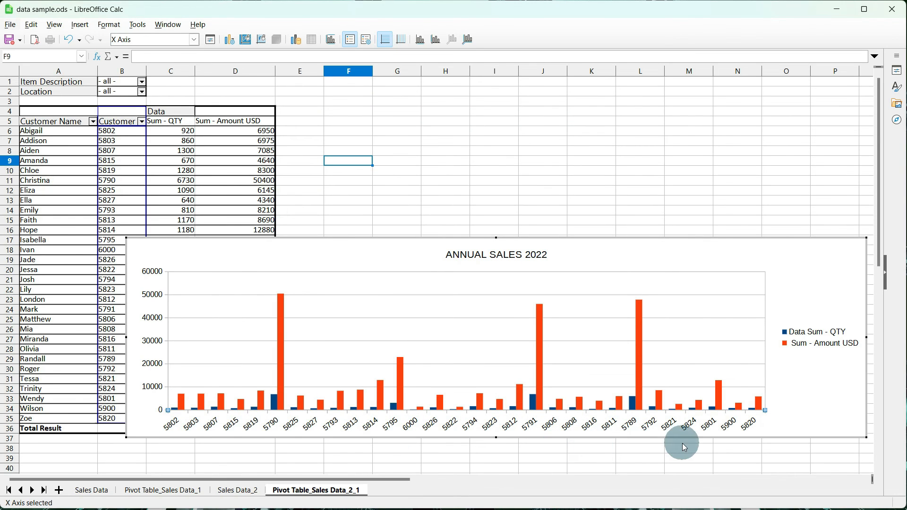
pyautogui.moveTo(375, 186)
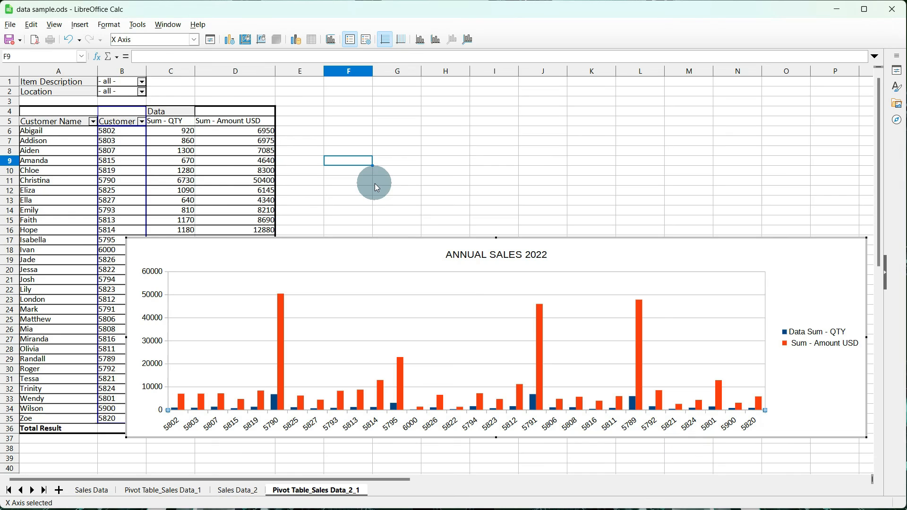